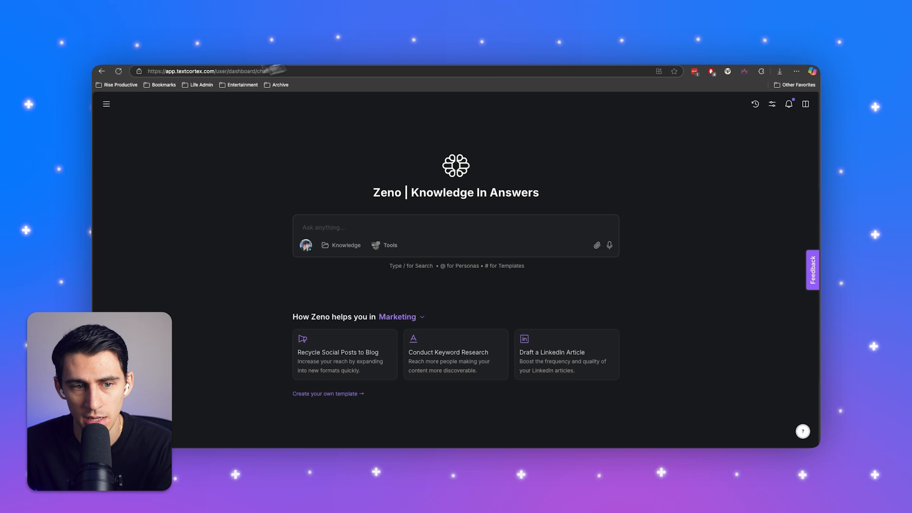
Keep Marketing as the template category and review the attachable knowledge sources.
{"action": "left_click", "coordinate": [398, 317]}
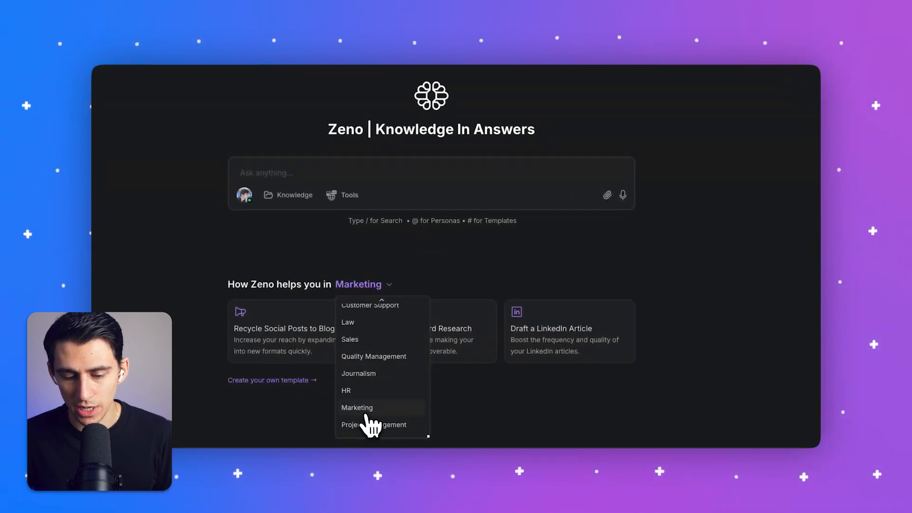
{"action": "left_click", "coordinate": [356, 408]}
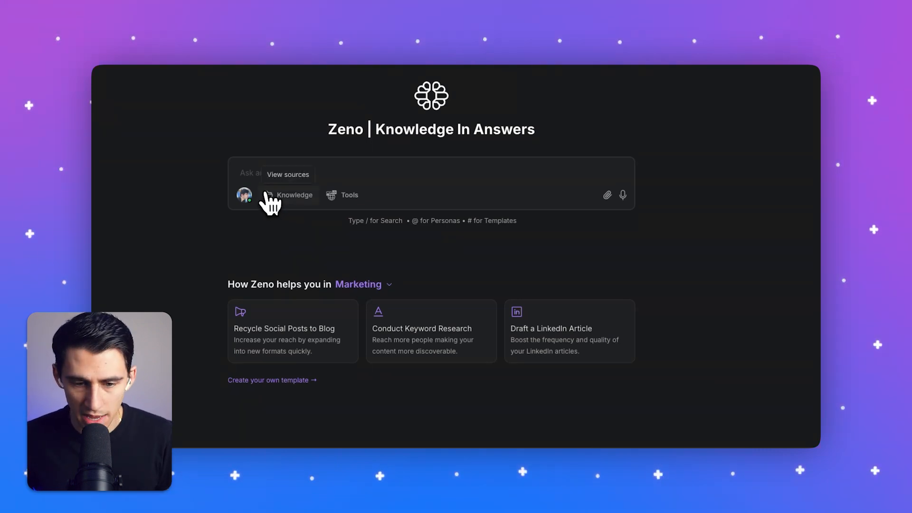
{"action": "left_click", "coordinate": [295, 195]}
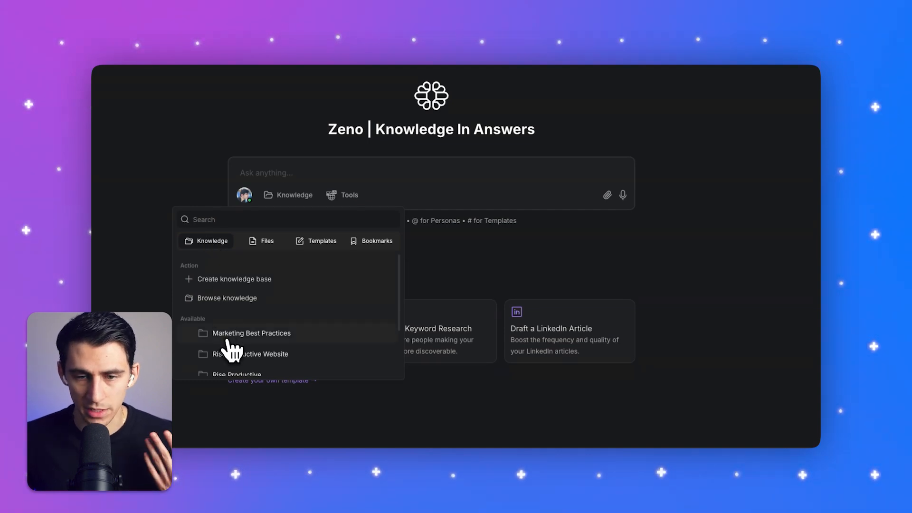
{"action": "mouse_move", "coordinate": [189, 169]}
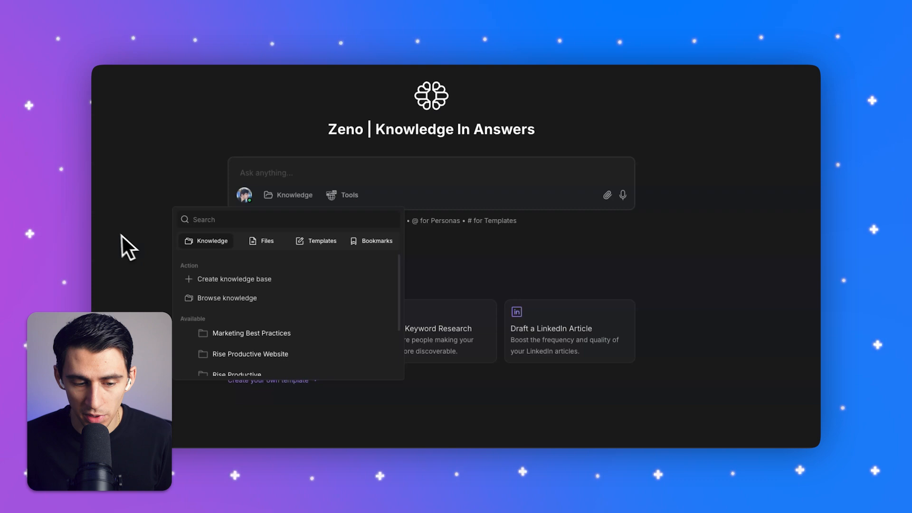
{"action": "mouse_move", "coordinate": [218, 242]}
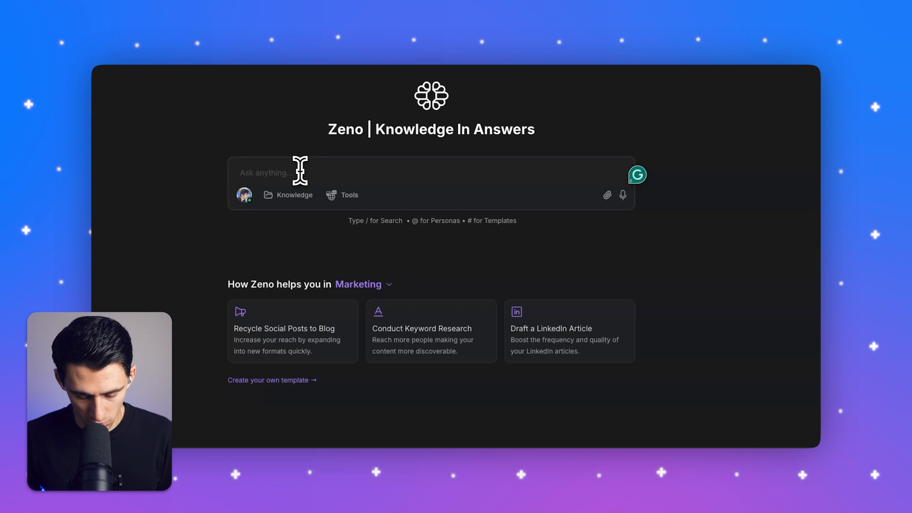
Ask Zeno, with Internet search enabled, for the best articles on creating SEO optimized blog content.
{"action": "type", "text": "What are some th"}
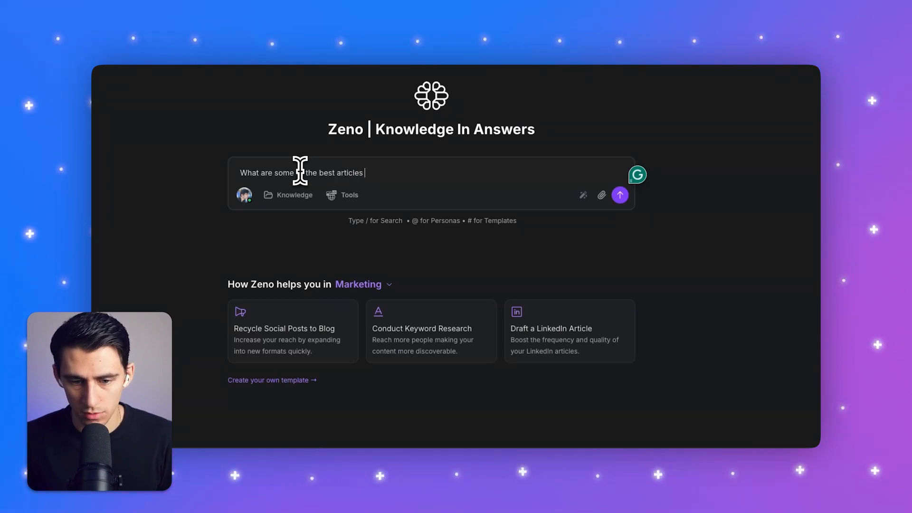
{"action": "left_click", "coordinate": [348, 195]}
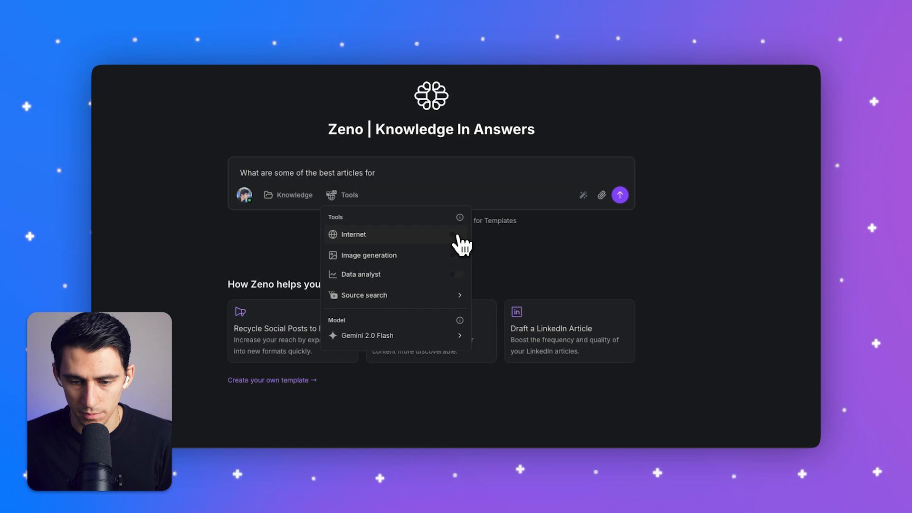
{"action": "left_click", "coordinate": [351, 234]}
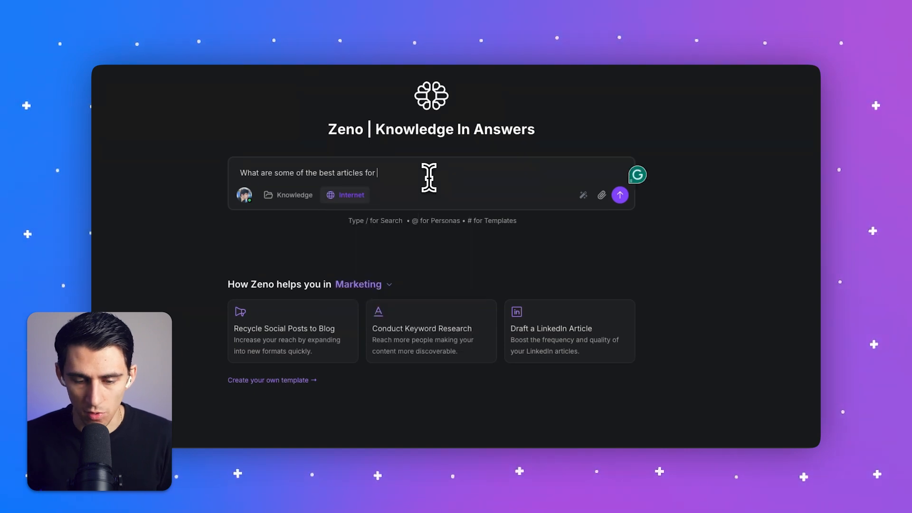
{"action": "type", "text": "creating"}
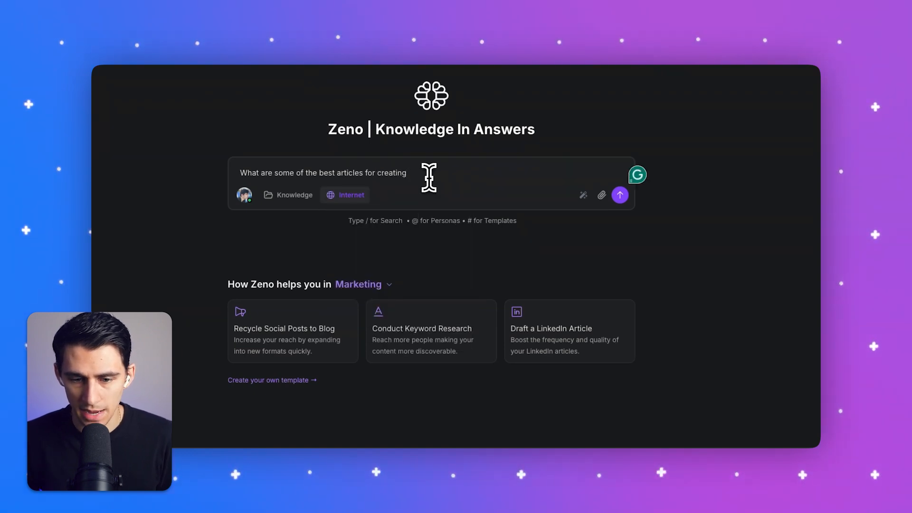
{"action": "type", "text": "SEO optimized blo"}
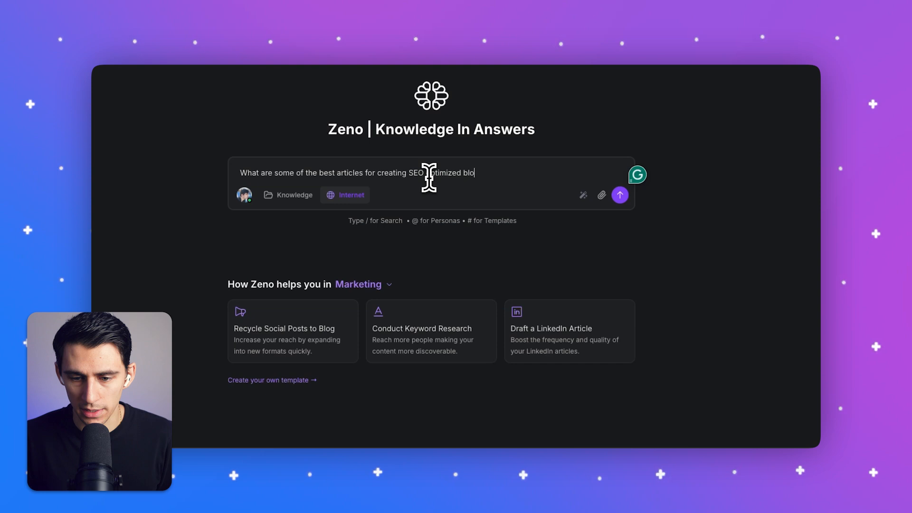
{"action": "left_click", "coordinate": [619, 195]}
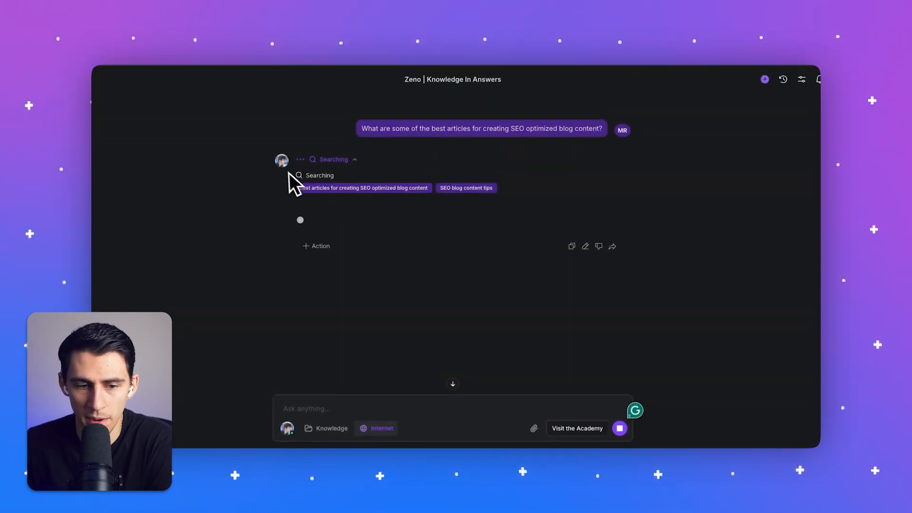
{"action": "mouse_move", "coordinate": [282, 160]}
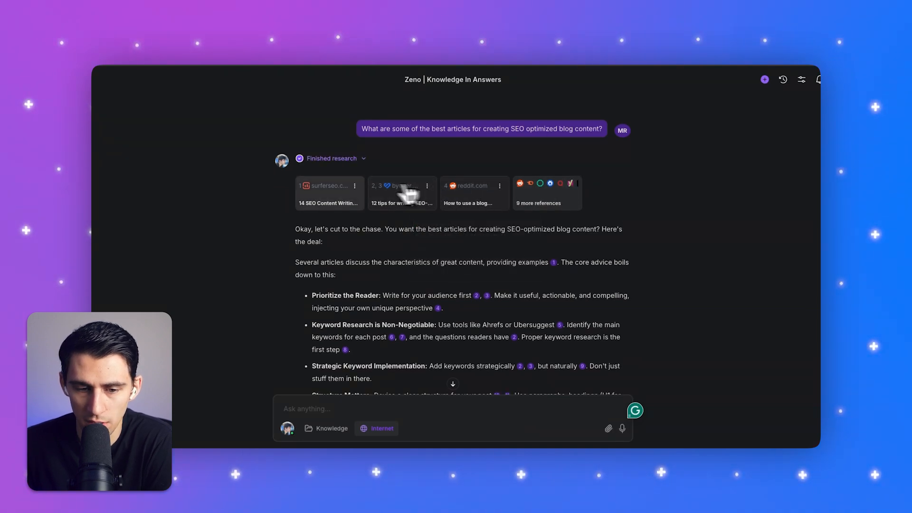
Read through the cited surferseo.com article on SEO content writing examples.
{"action": "left_click", "coordinate": [354, 186]}
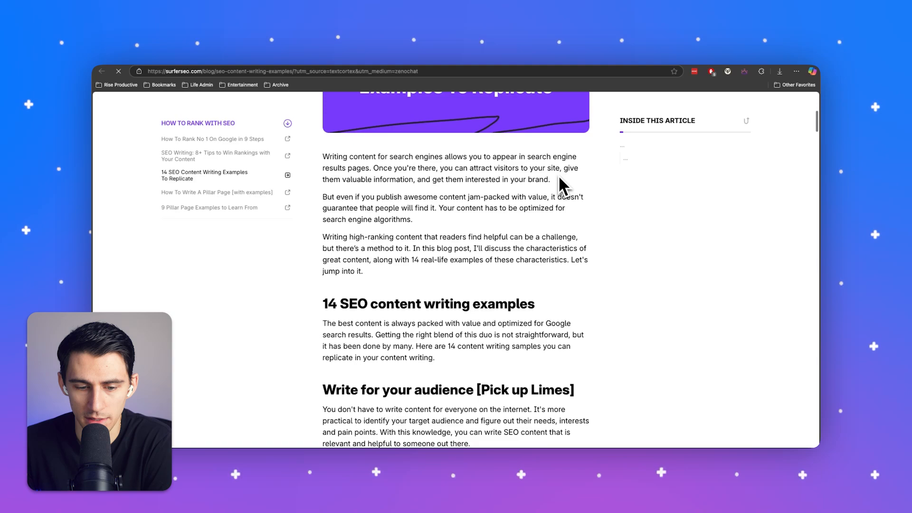
{"action": "scroll", "scroll_direction": "down", "scroll_amount": 3}
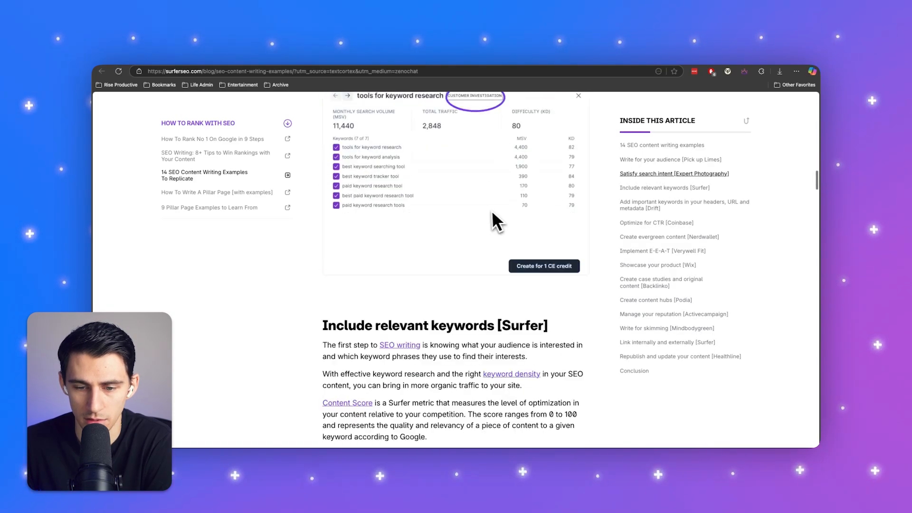
{"action": "scroll", "scroll_direction": "down", "scroll_amount": 3}
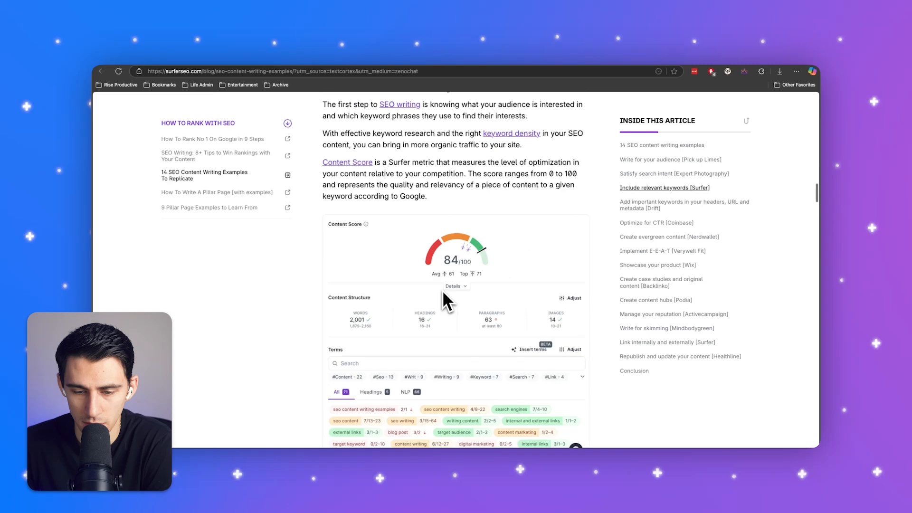
{"action": "scroll", "scroll_direction": "down", "scroll_amount": 3}
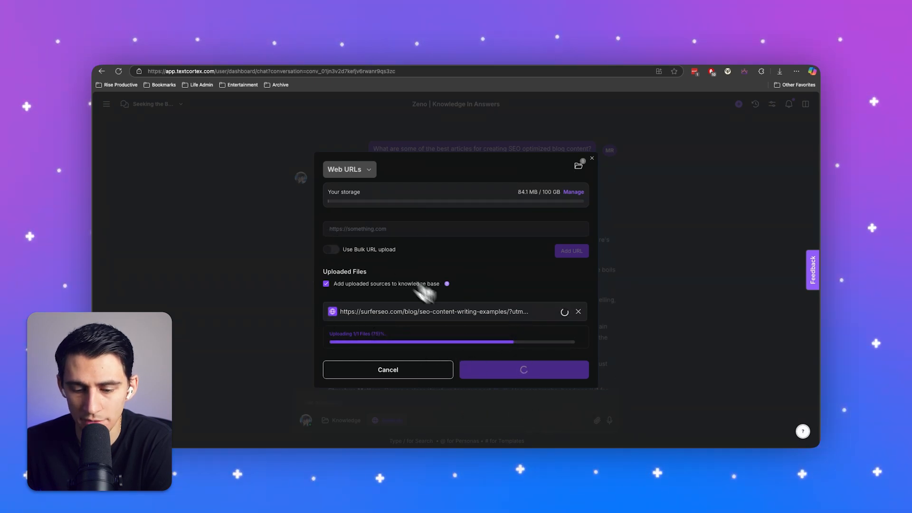
{"action": "mouse_move", "coordinate": [491, 317]}
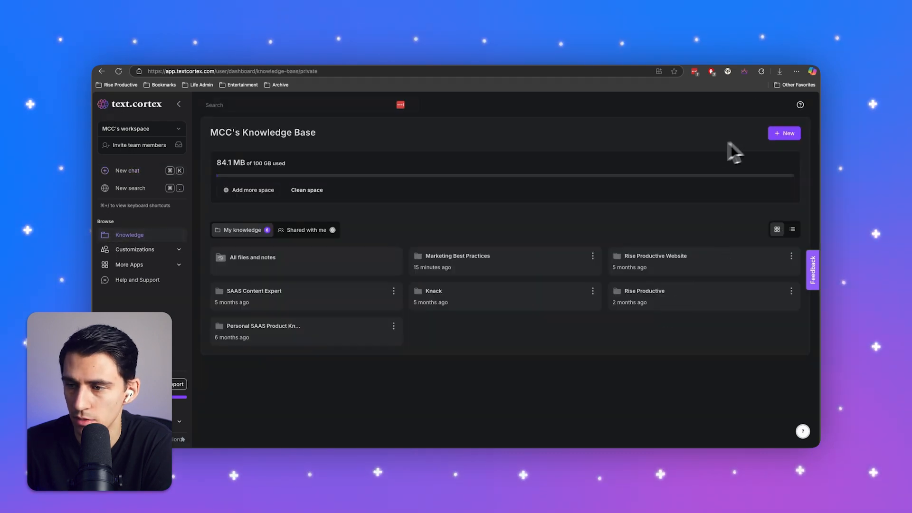
Review the Marketing Best Practices knowledge base, its add-source options and the SEO best-practices PDF preview.
{"action": "left_click", "coordinate": [783, 133]}
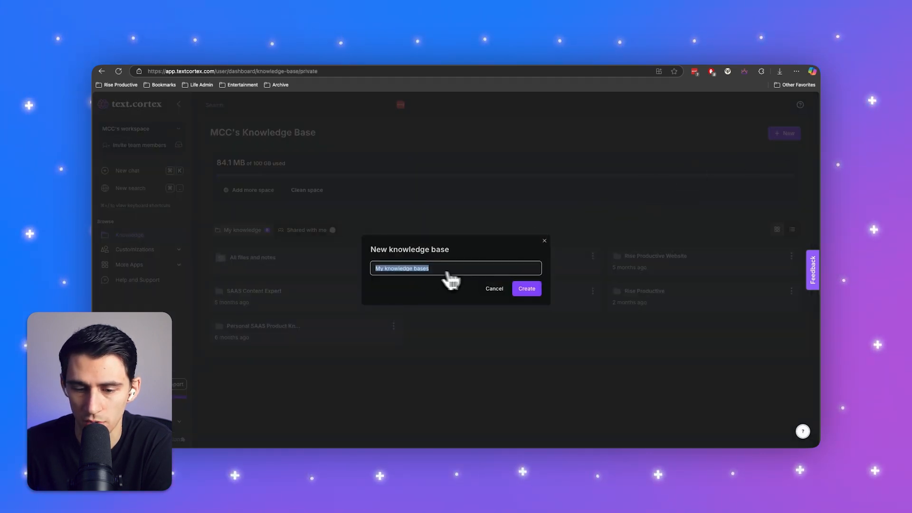
{"action": "left_click", "coordinate": [525, 288]}
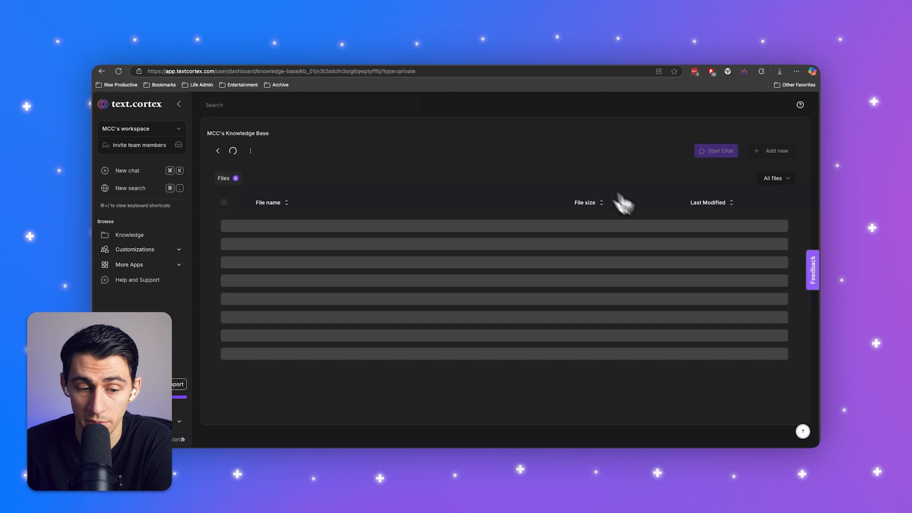
{"action": "left_click", "coordinate": [772, 151]}
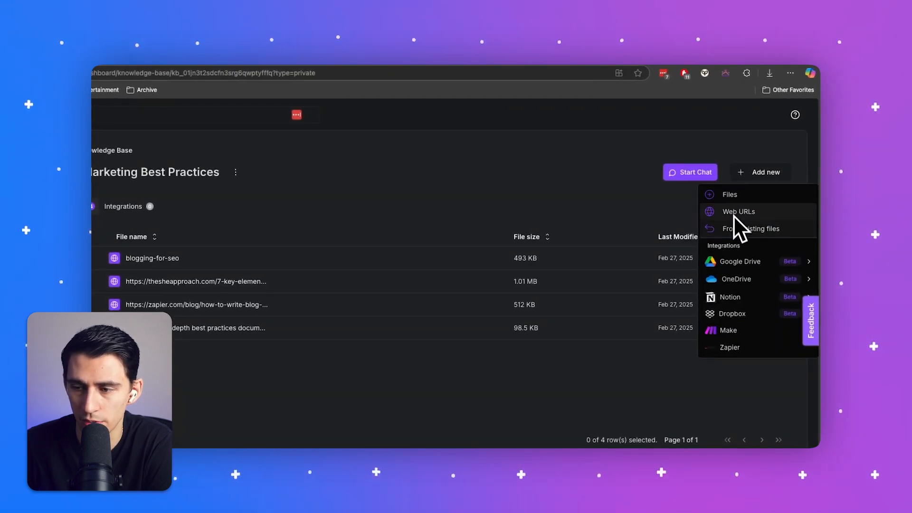
{"action": "left_click", "coordinate": [195, 328]}
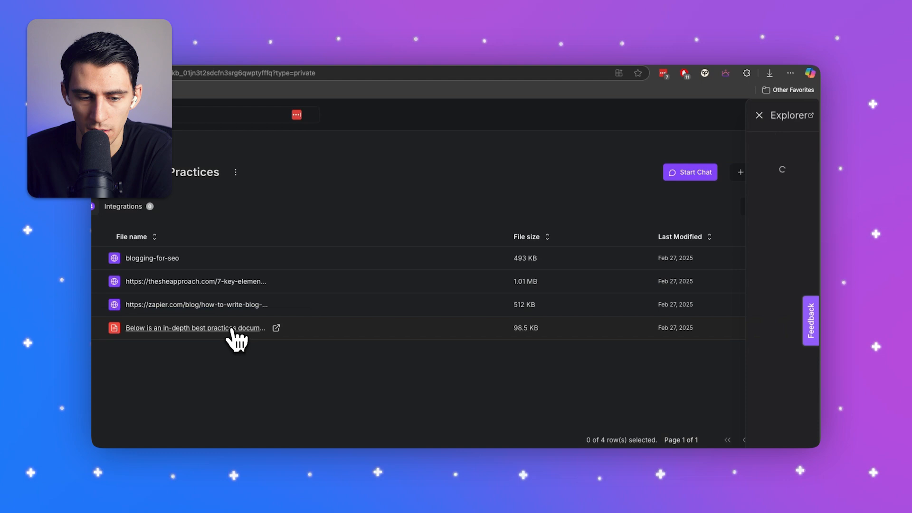
{"action": "left_click", "coordinate": [195, 328]}
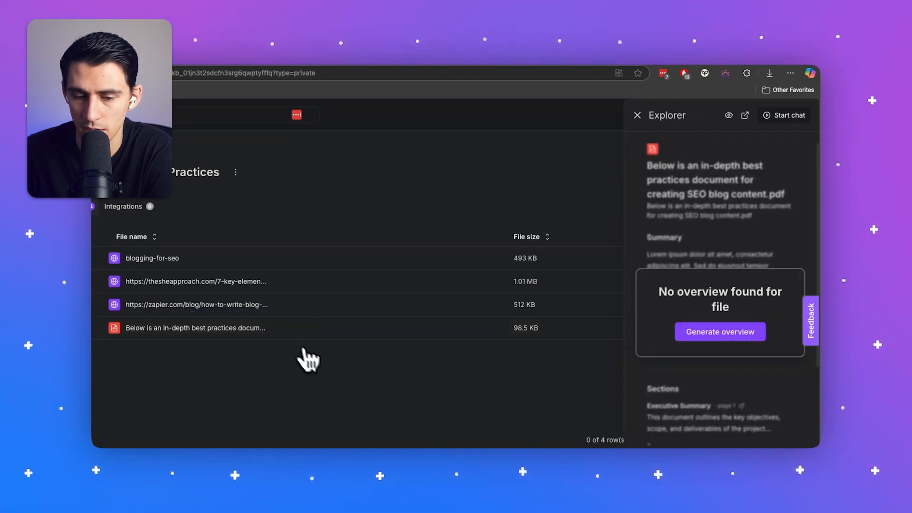
{"action": "left_click", "coordinate": [638, 115]}
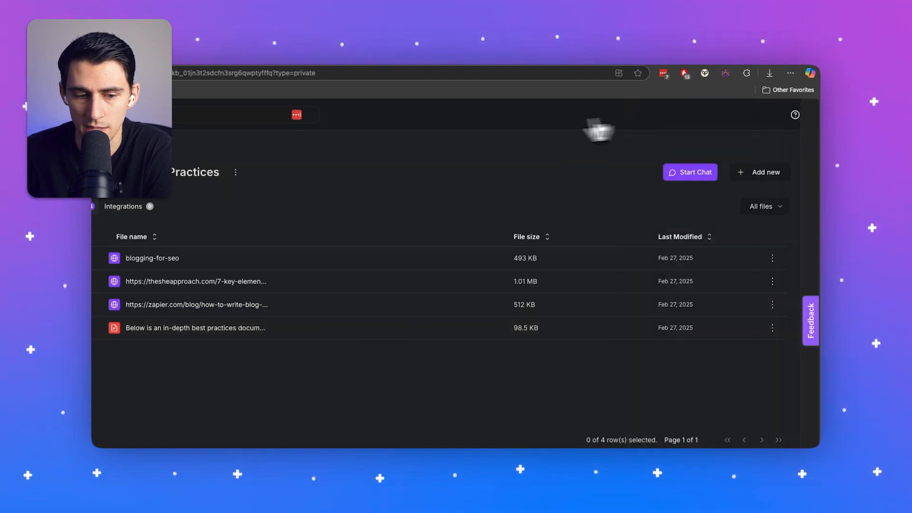
{"action": "mouse_move", "coordinate": [249, 314]}
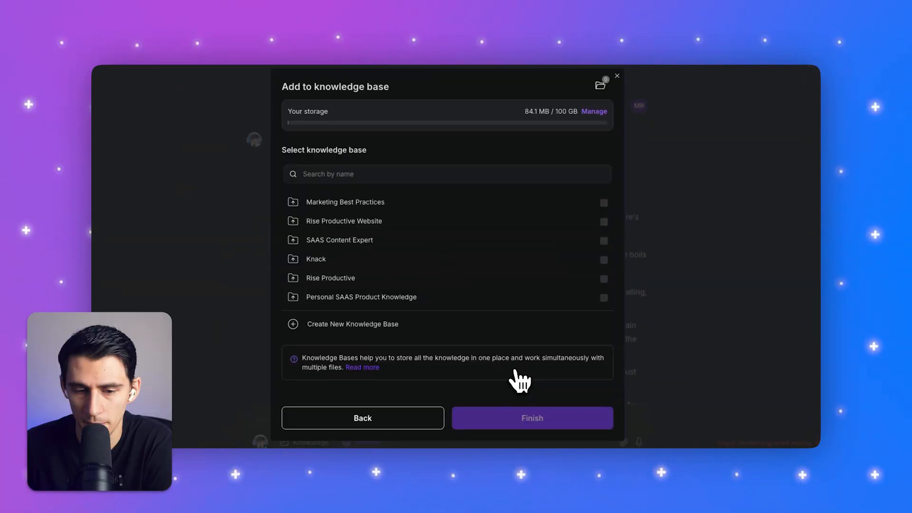
Add the uploaded SurferSEO article to the Marketing Best Practices knowledge base.
{"action": "left_click", "coordinate": [603, 202]}
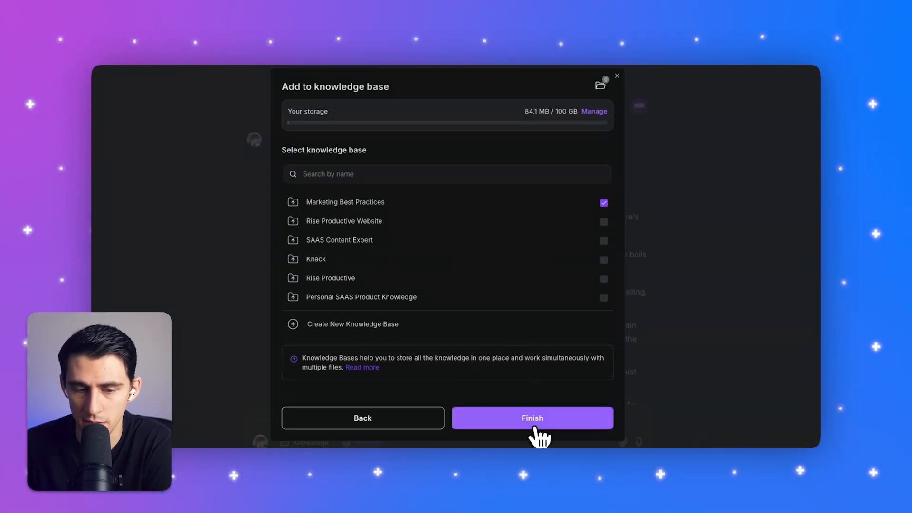
{"action": "left_click", "coordinate": [531, 418]}
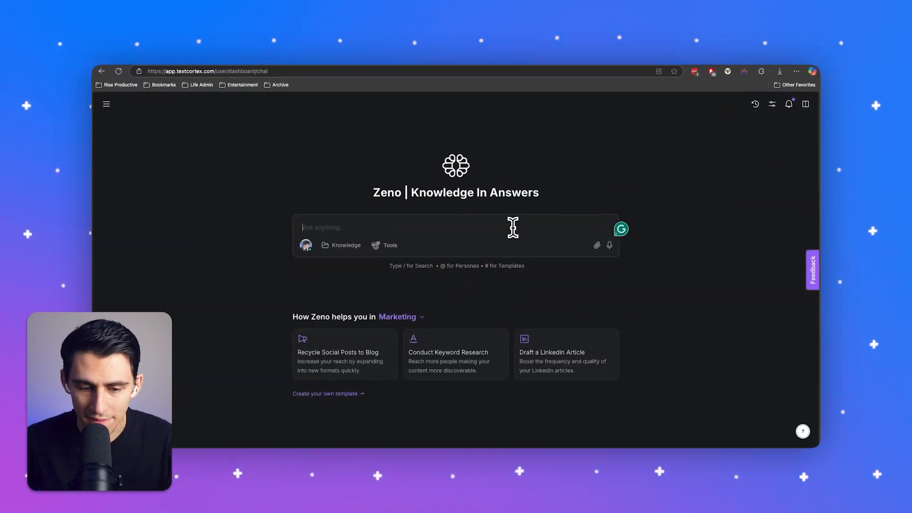
Attach the Marketing Best Practices knowledge base and request keyword research help from Zeno.
{"action": "left_click", "coordinate": [341, 245]}
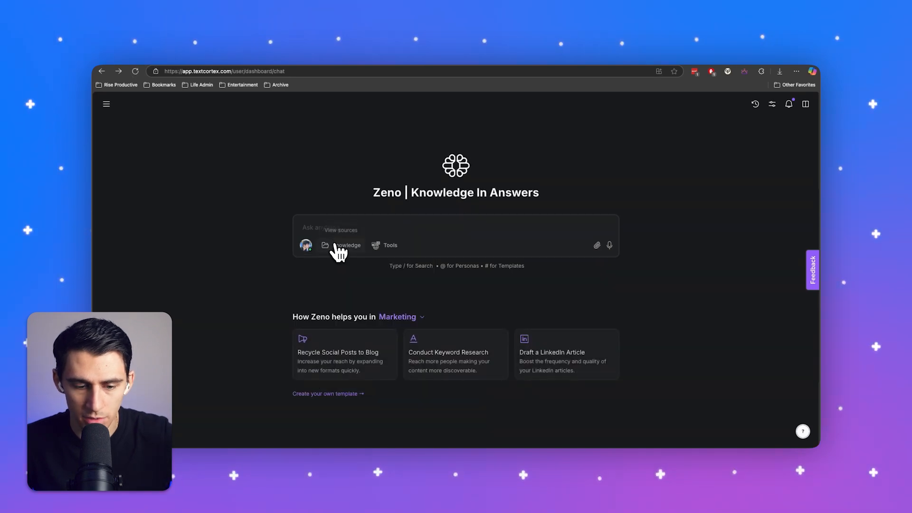
{"action": "left_click", "coordinate": [344, 245]}
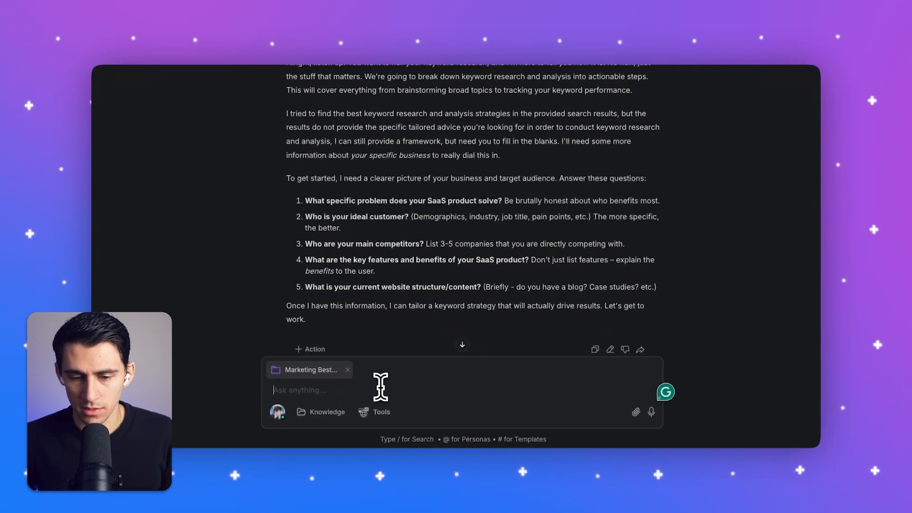
Answer Zeno's questions: Note Taking, Business Professionals, Otter AI and Fireflies, easy chrome extension with action items, existing blog.
{"action": "type", "text": "1."}
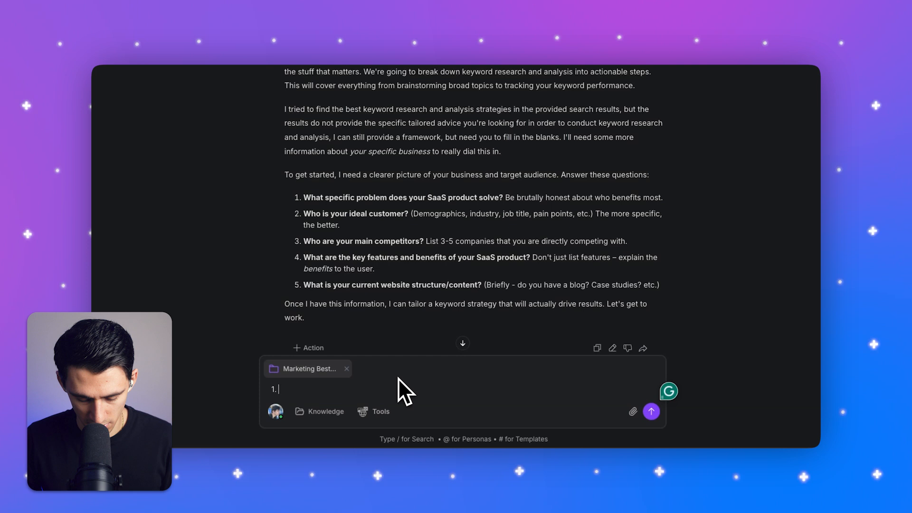
{"action": "type", "text": "Note Taking"}
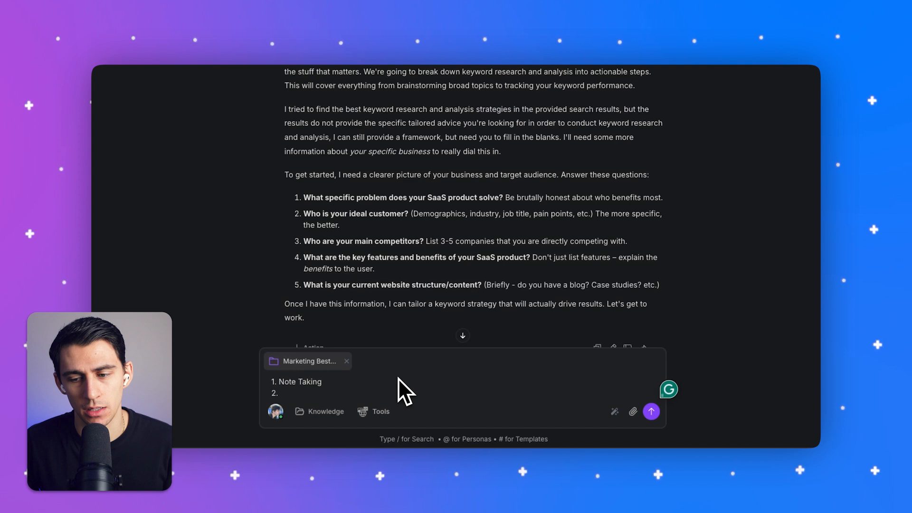
{"action": "type", "text": "Business Professionals"}
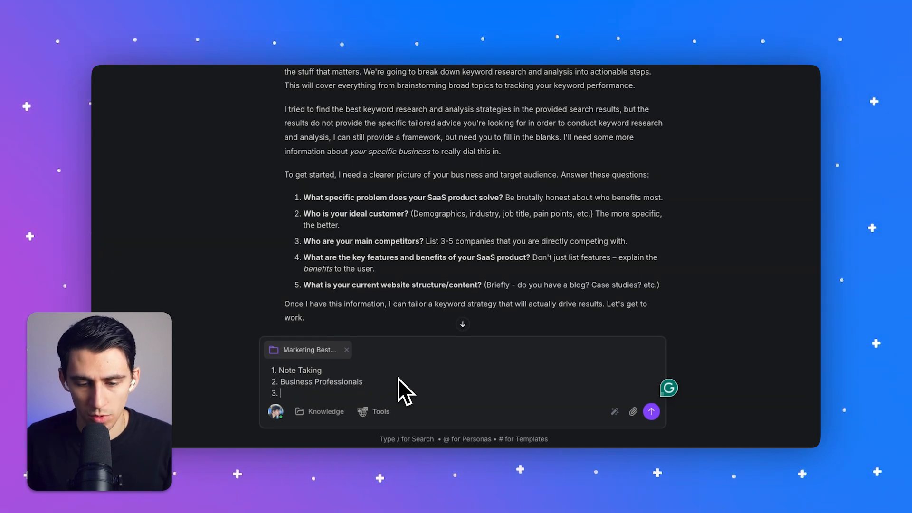
{"action": "type", "text": "Otter AI"}
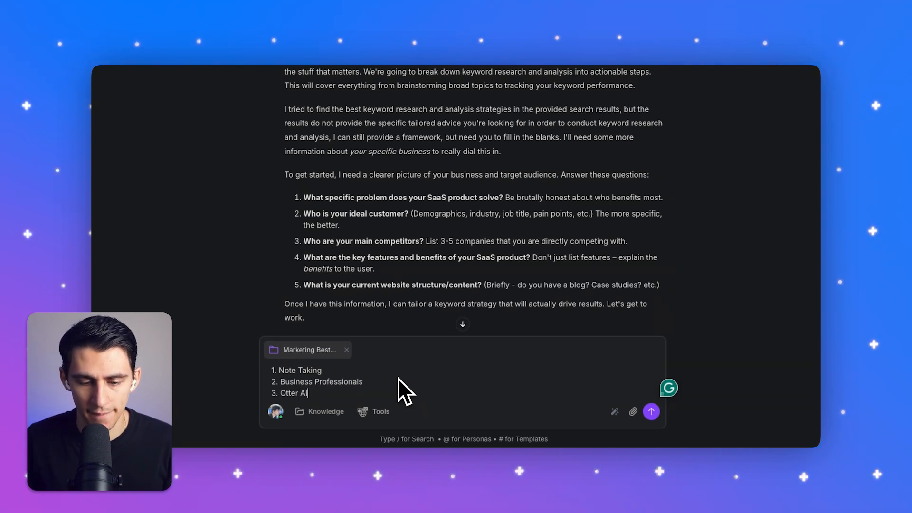
{"action": "type", "text": ", Fireflies"}
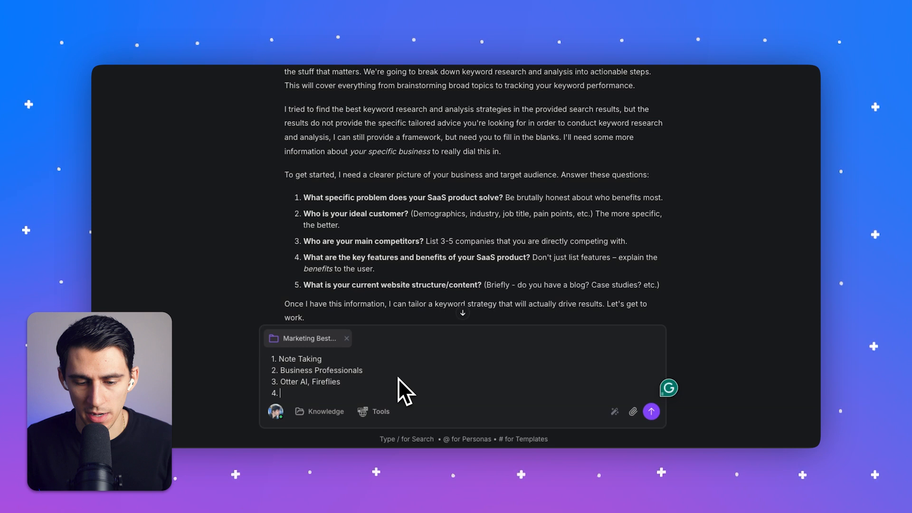
{"action": "type", "text": "Easy chrome extension"}
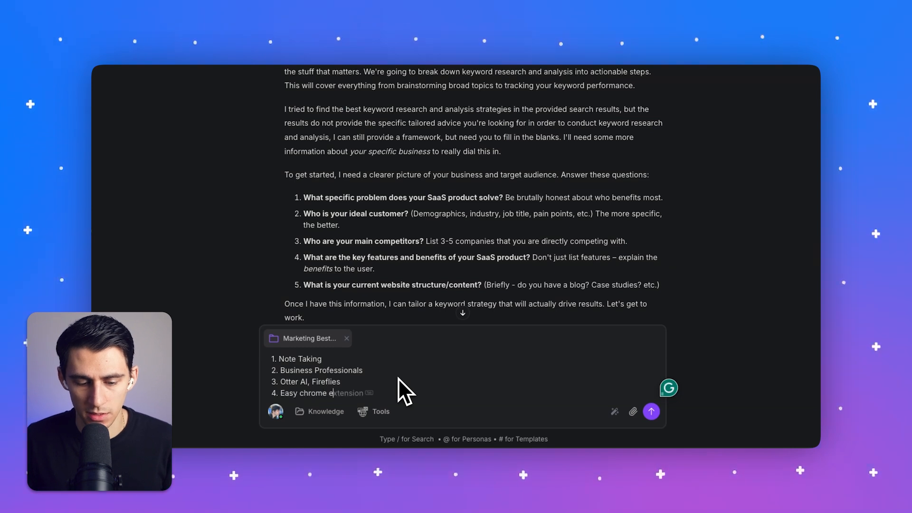
{"action": "type", "text": "install, ai summaries"}
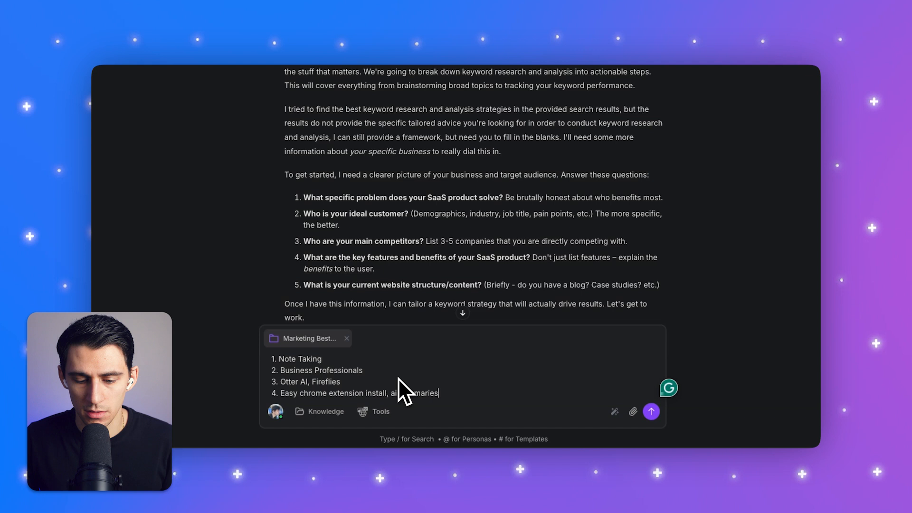
{"action": "type", "text": "and action items"}
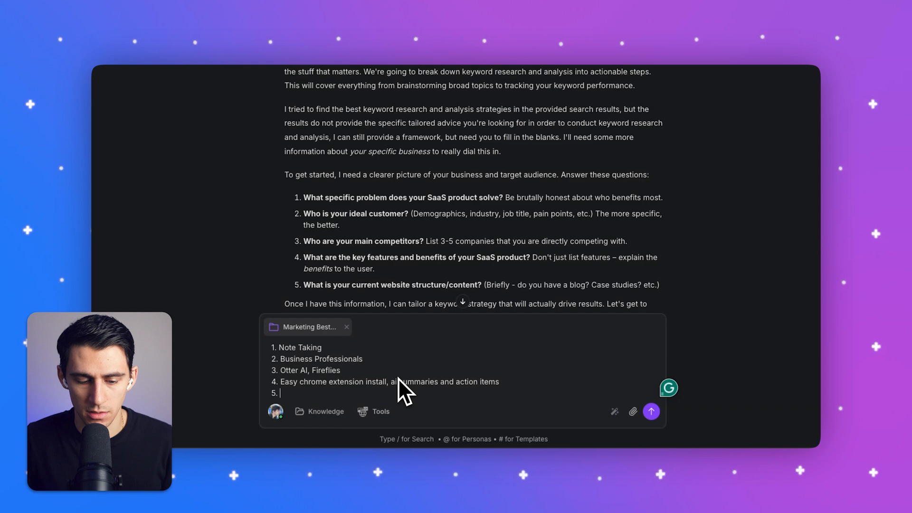
{"action": "type", "text": "yes we have a blog,"}
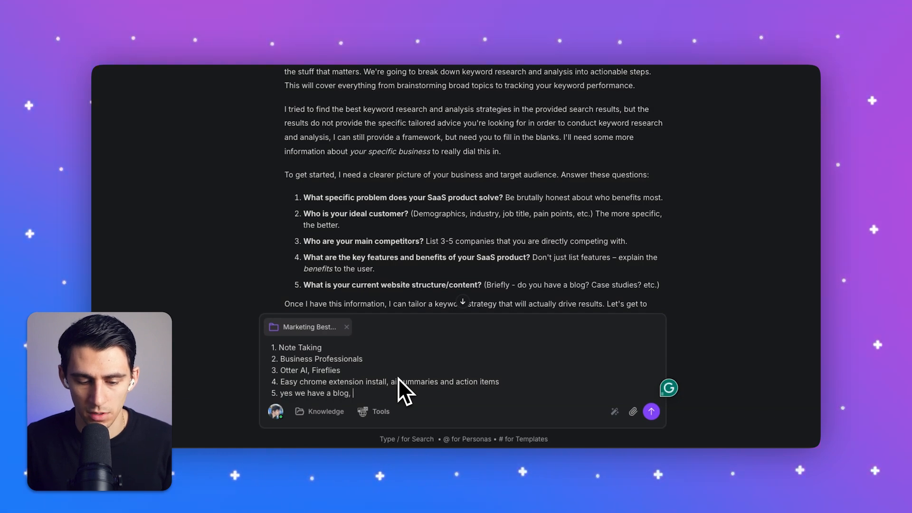
{"action": "left_click", "coordinate": [651, 412]}
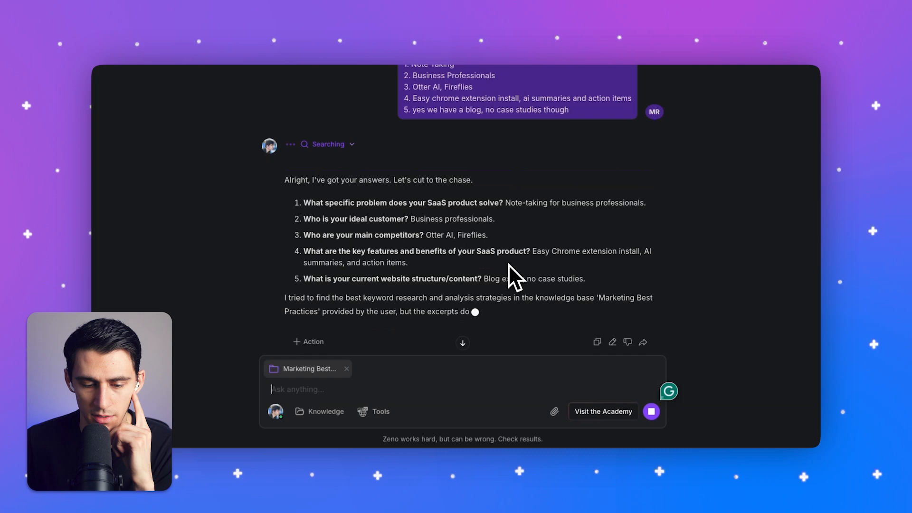
Scroll through Zeno's keyword strategy with broad topics, phrases and long-tail analysis.
{"action": "scroll", "scroll_direction": "down", "scroll_amount": 3}
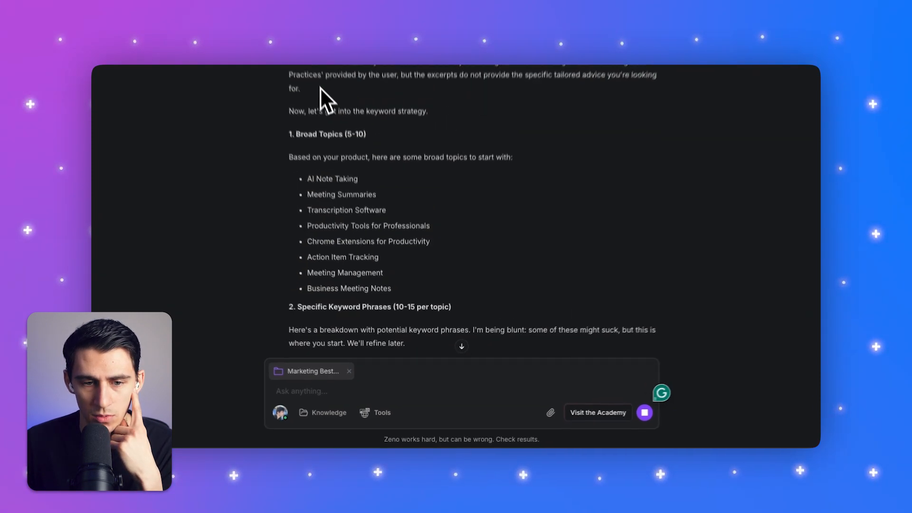
{"action": "scroll", "scroll_direction": "down", "scroll_amount": 3}
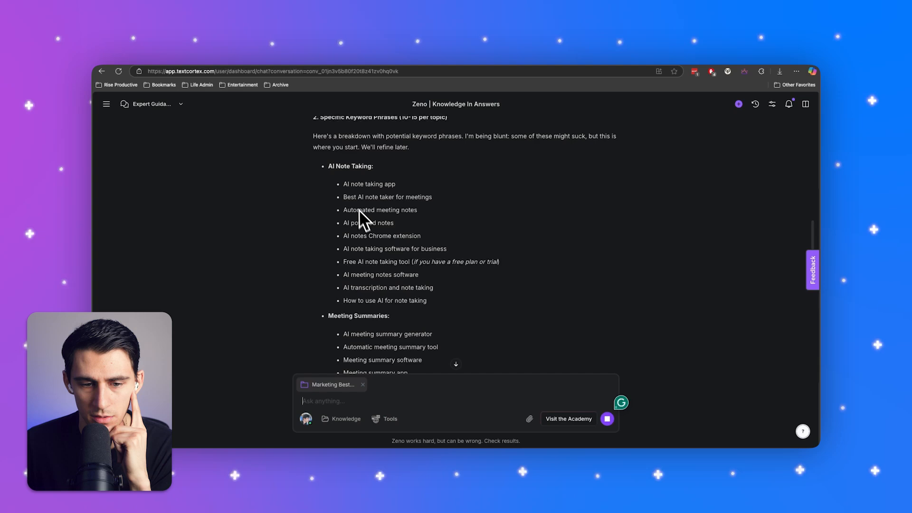
{"action": "scroll", "scroll_direction": "down", "scroll_amount": 3}
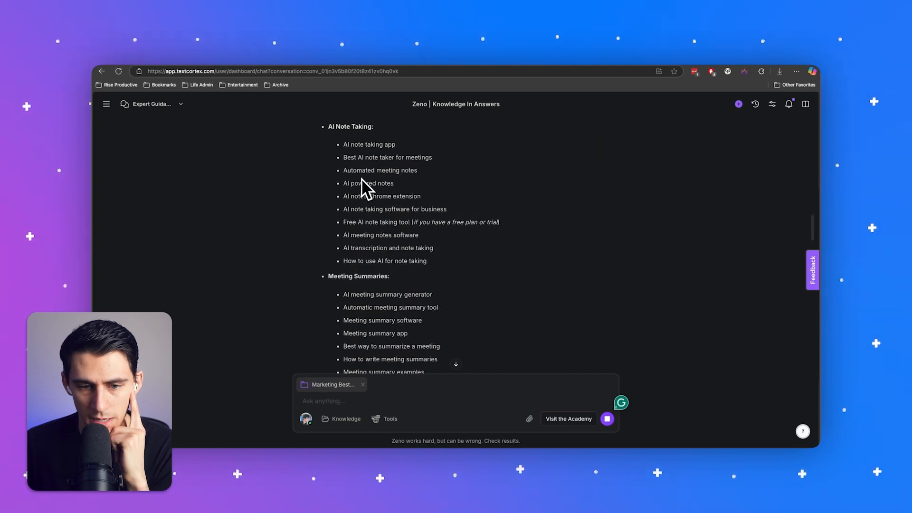
{"action": "scroll", "scroll_direction": "down", "scroll_amount": 3}
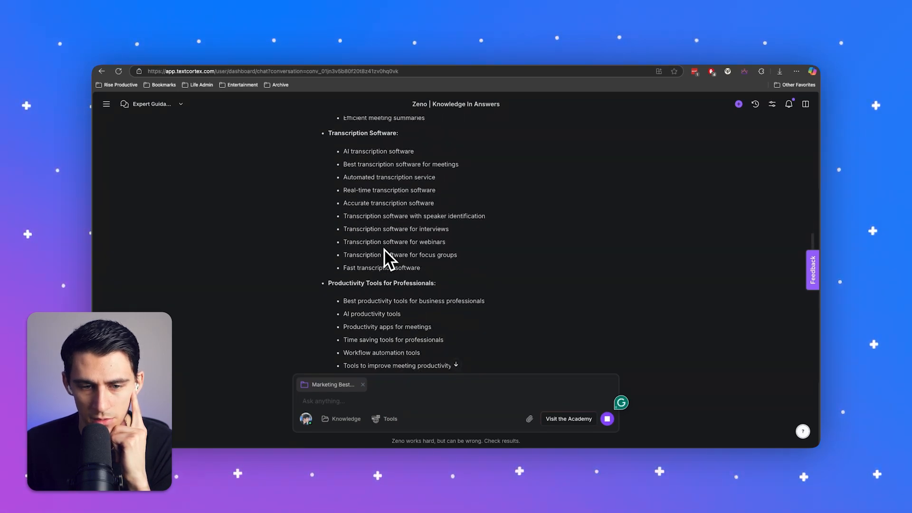
{"action": "scroll", "scroll_direction": "down", "scroll_amount": 3}
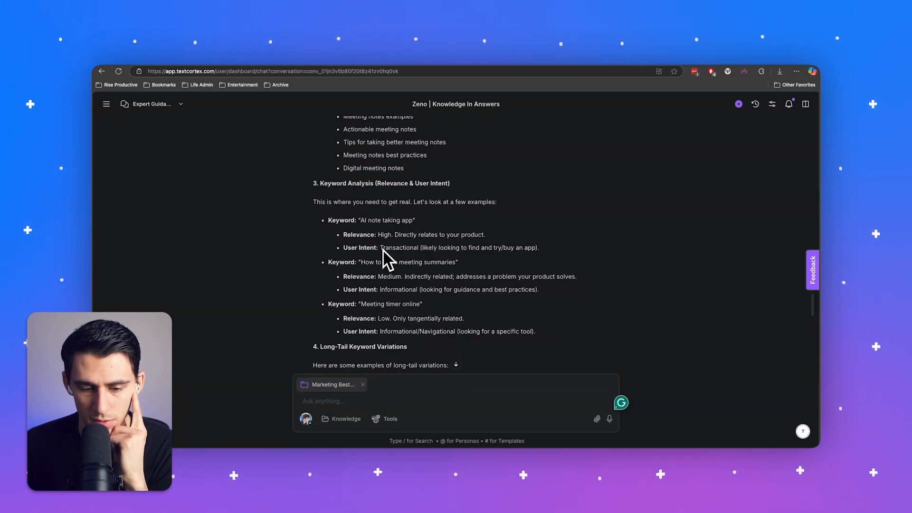
{"action": "scroll", "scroll_direction": "down", "scroll_amount": 3}
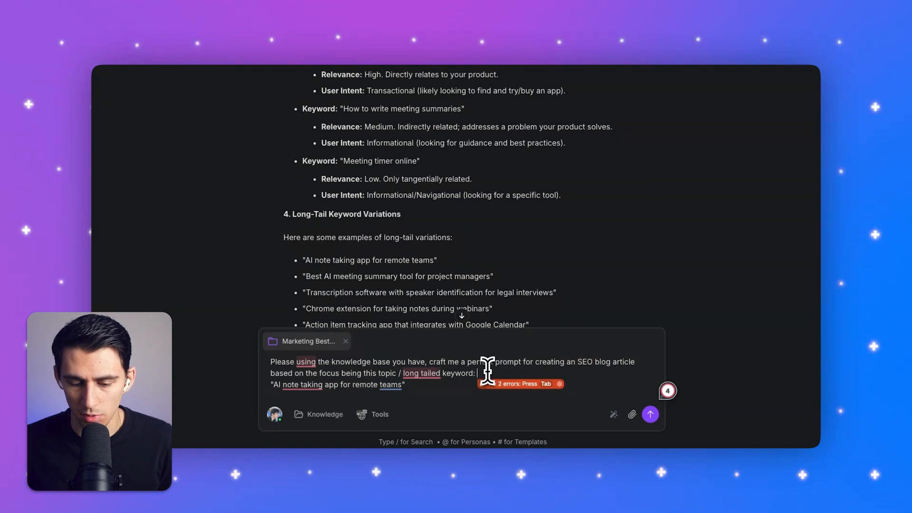
Get a blog-writing prompt for 'AI note taking app for remote teams' and a revised version of it.
{"action": "left_click", "coordinate": [650, 414]}
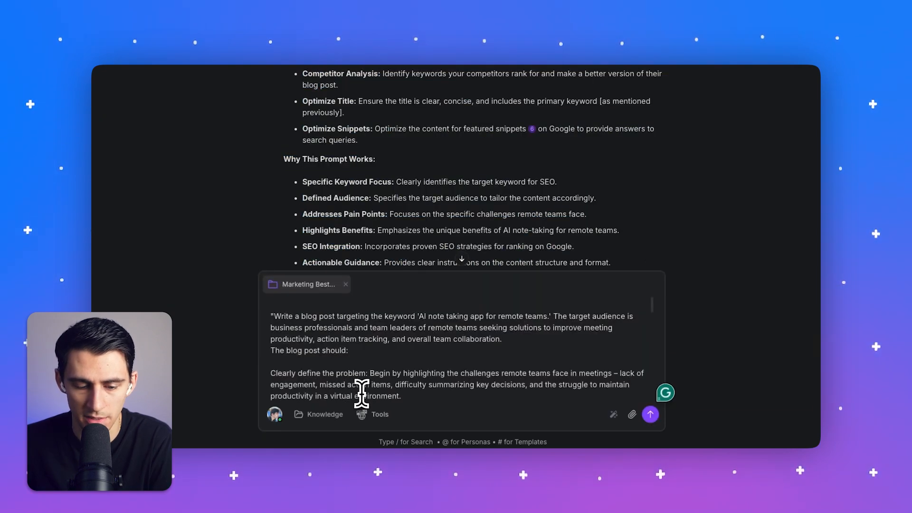
{"action": "left_click", "coordinate": [650, 414]}
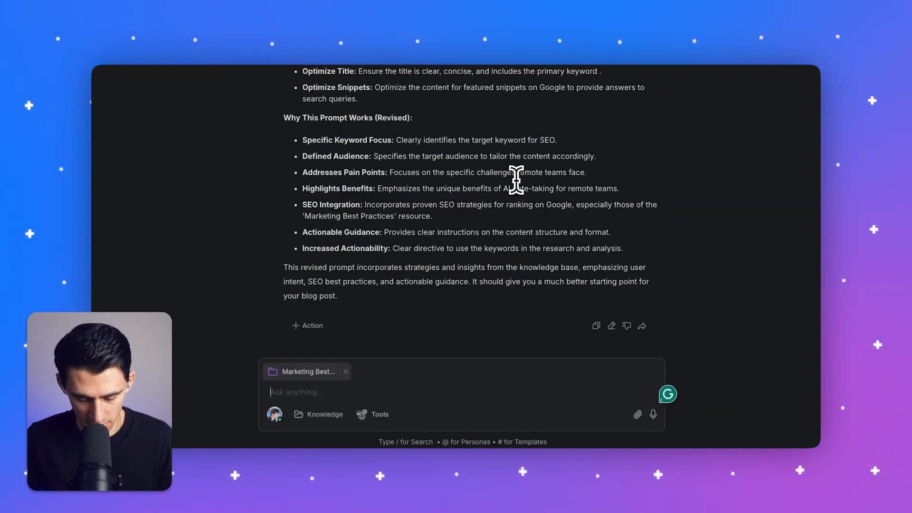
Have Zeno expand the prompt into a full article outline with title, meta description, sections and conclusion.
{"action": "type", "text": "take the prompt and make the"}
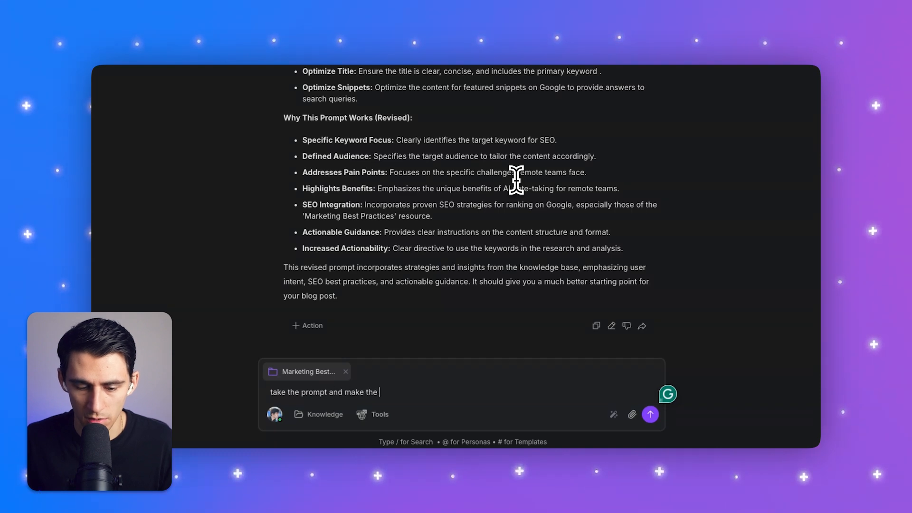
{"action": "left_click", "coordinate": [649, 414]}
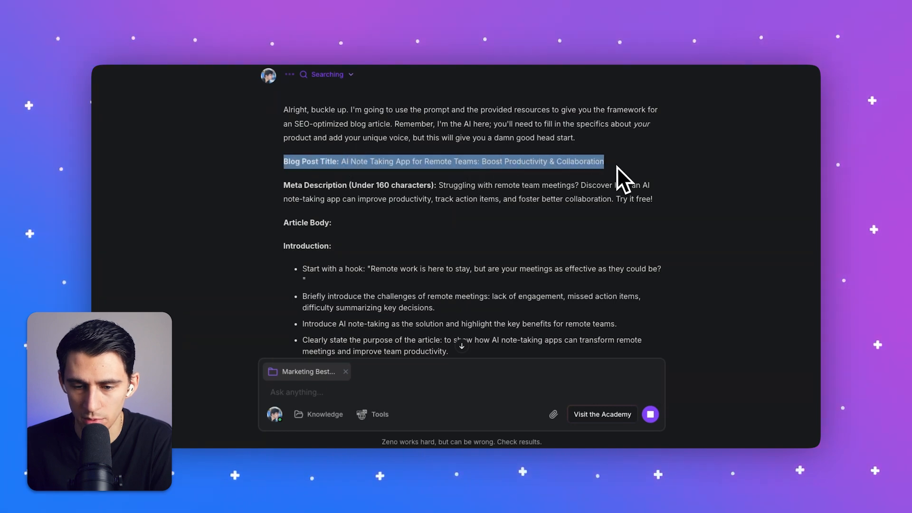
{"action": "scroll", "scroll_direction": "down", "scroll_amount": 3}
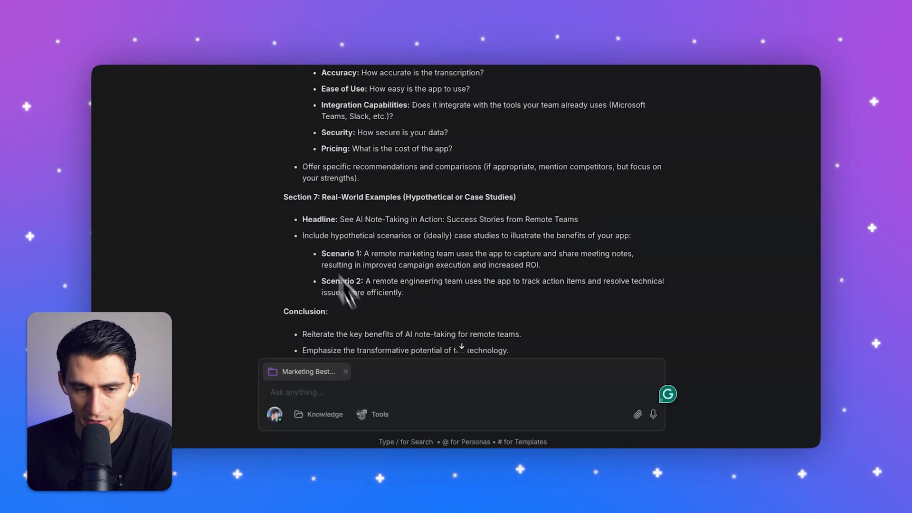
{"action": "scroll", "scroll_direction": "down", "scroll_amount": 3}
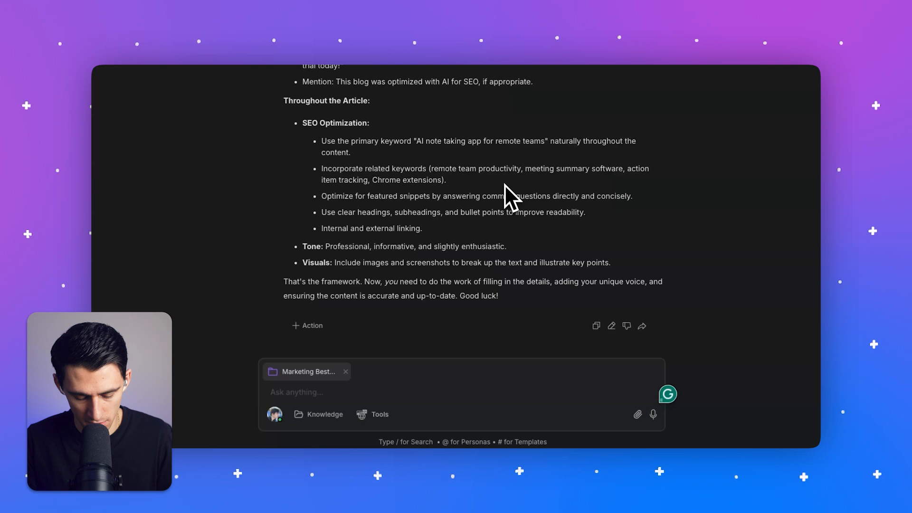
Have Zeno write a well optimized 1,500-word SEO blog article from the outline and review it.
{"action": "type", "text": "take this outline and"}
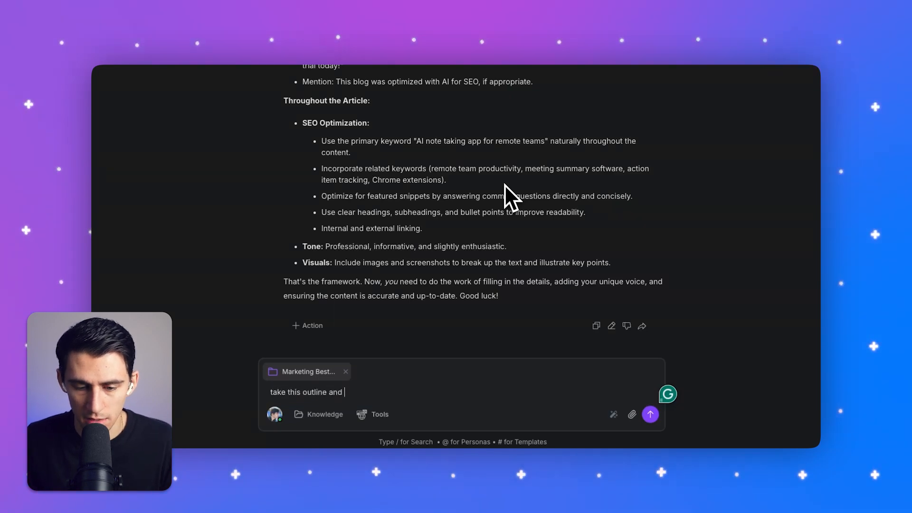
{"action": "type", "text": "make a well o"}
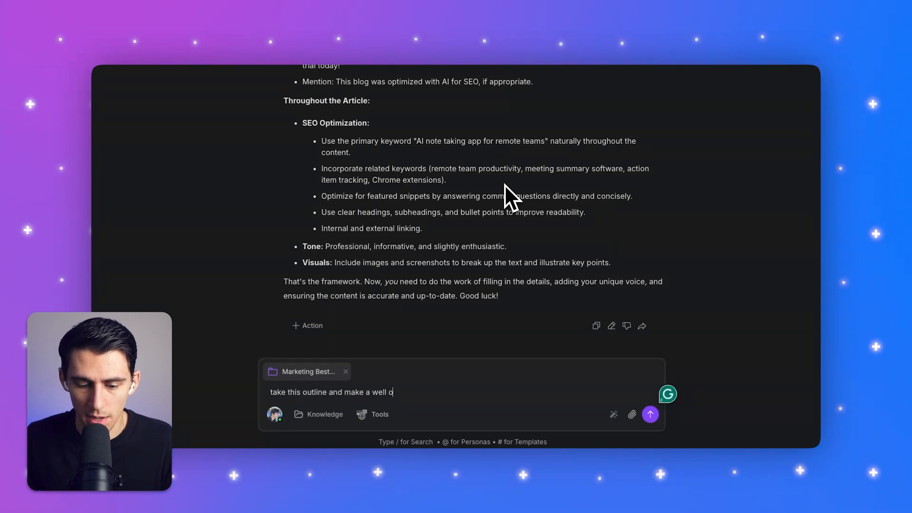
{"action": "type", "text": "ptimized SEO"}
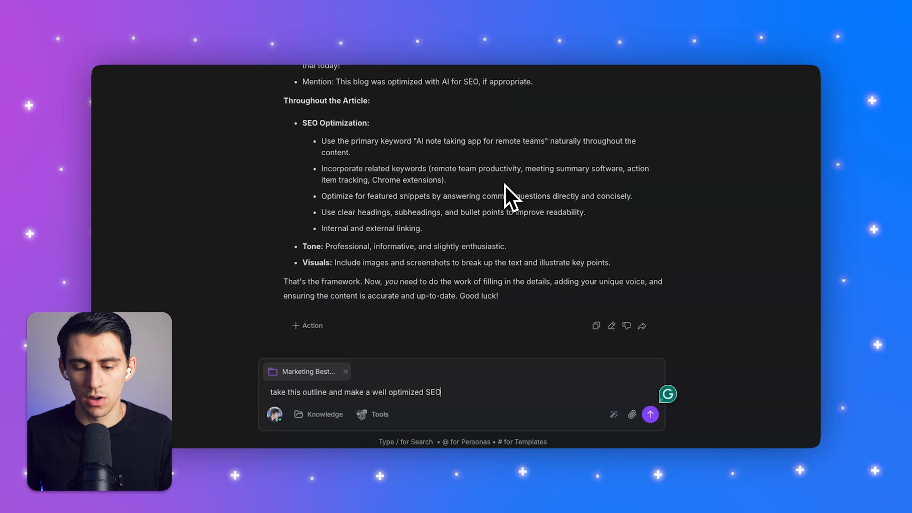
{"action": "type", "text": "blog article that's 1,500"}
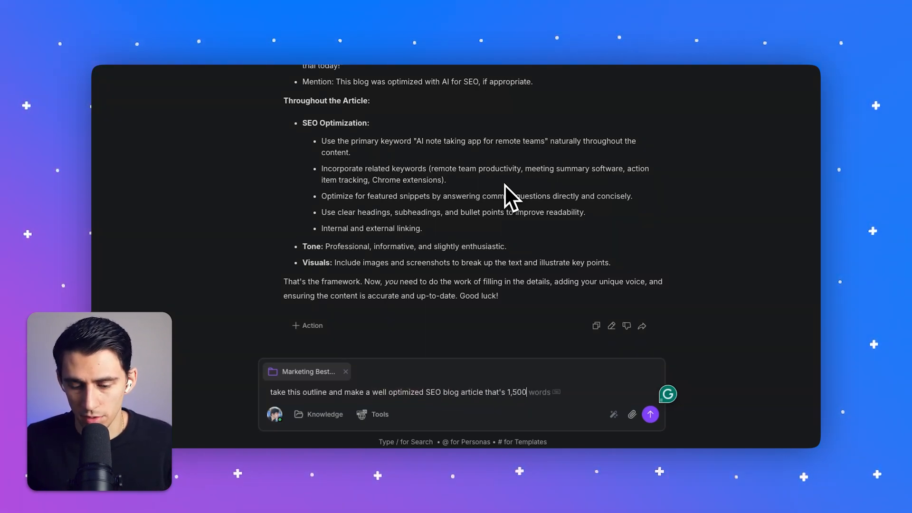
{"action": "left_click", "coordinate": [649, 414]}
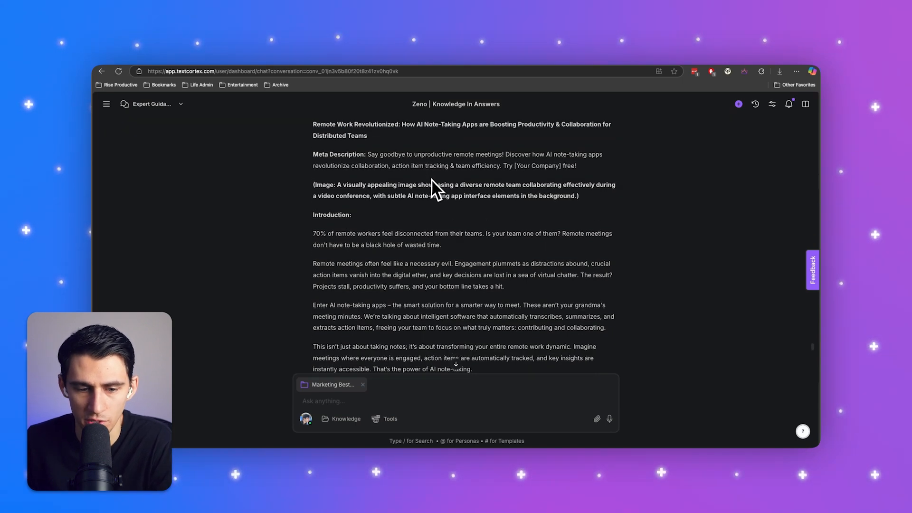
{"action": "scroll", "scroll_direction": "down", "scroll_amount": 3}
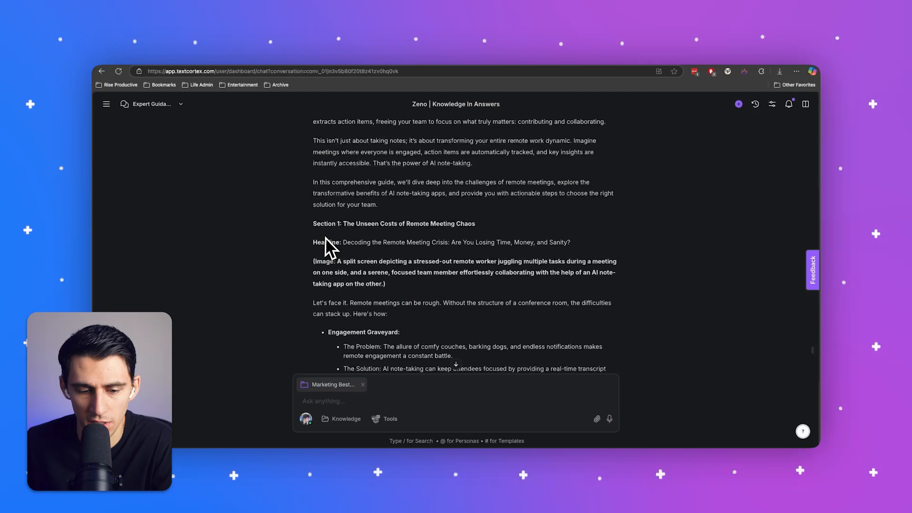
{"action": "scroll", "scroll_direction": "down", "scroll_amount": 3}
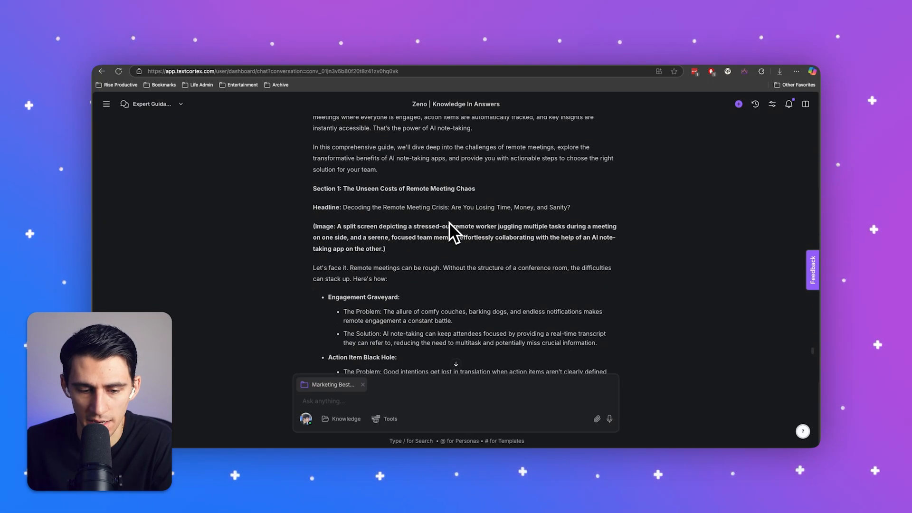
{"action": "scroll", "scroll_direction": "down", "scroll_amount": 3}
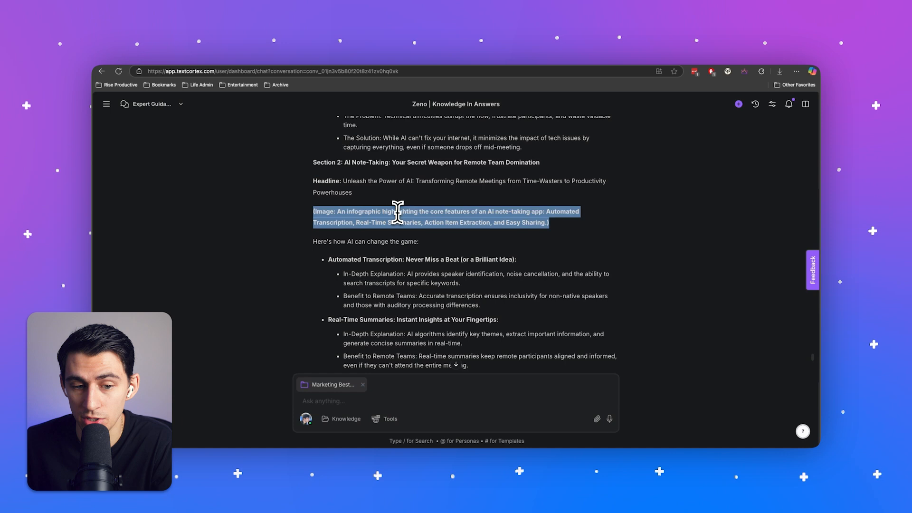
Generate the AI note-taking core-features infographic via Image generation and copy the blog article.
{"action": "left_click", "coordinate": [381, 400]}
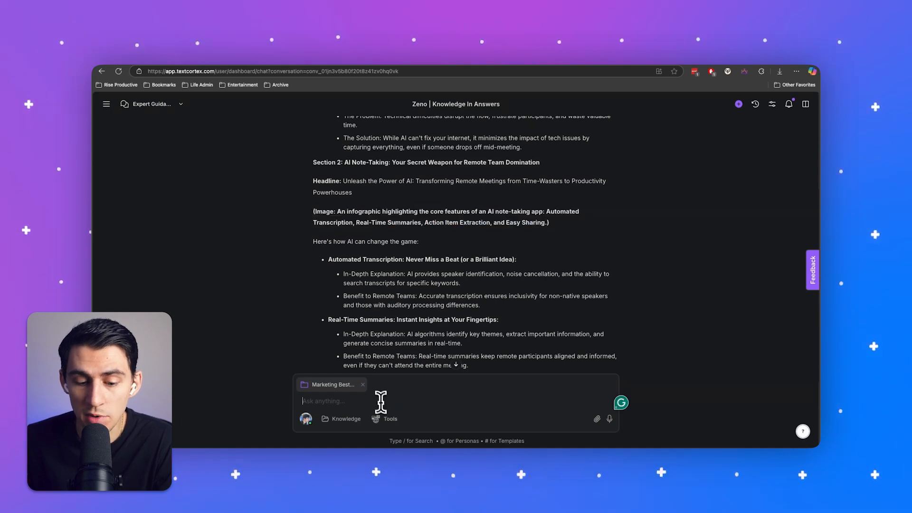
{"action": "left_click", "coordinate": [389, 419]}
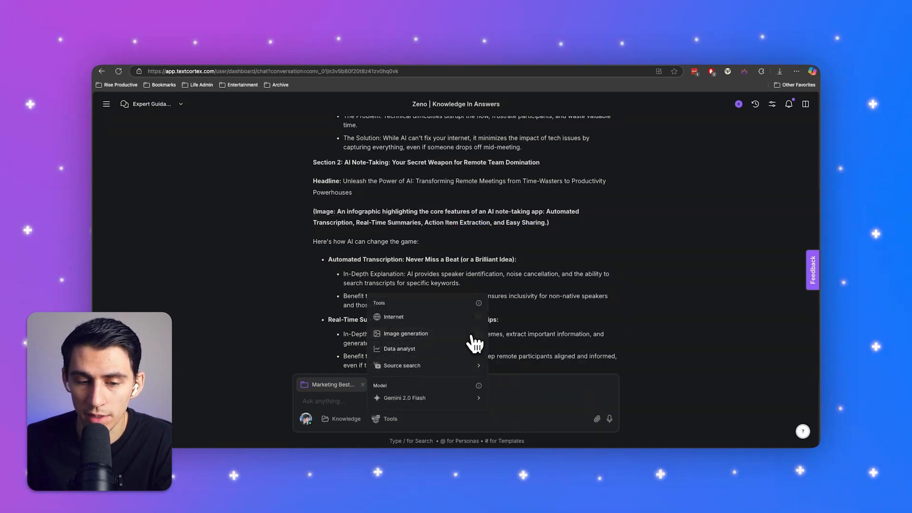
{"action": "left_click", "coordinate": [405, 333]}
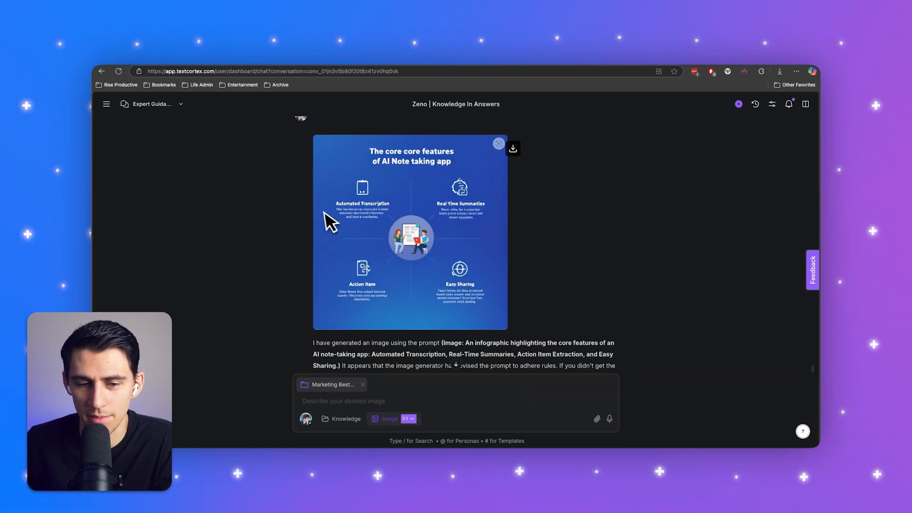
{"action": "scroll", "scroll_direction": "down", "scroll_amount": 3}
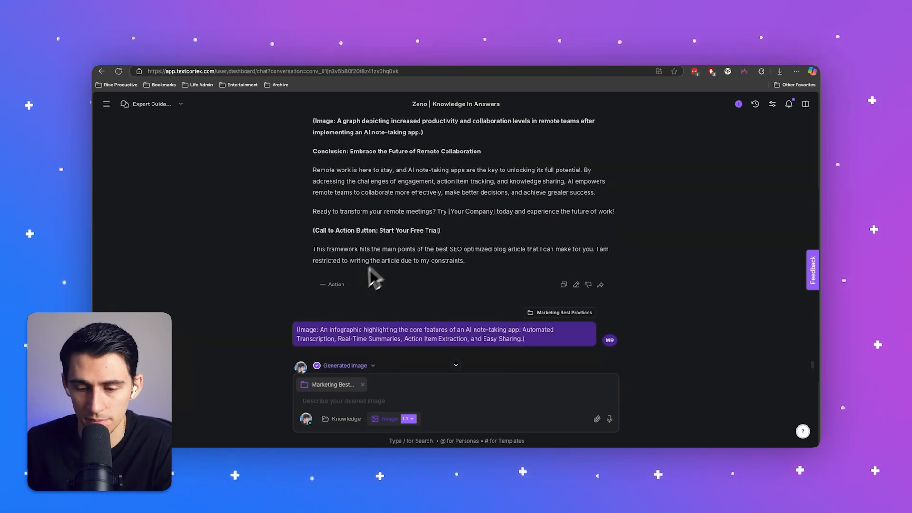
{"action": "left_click", "coordinate": [563, 284]}
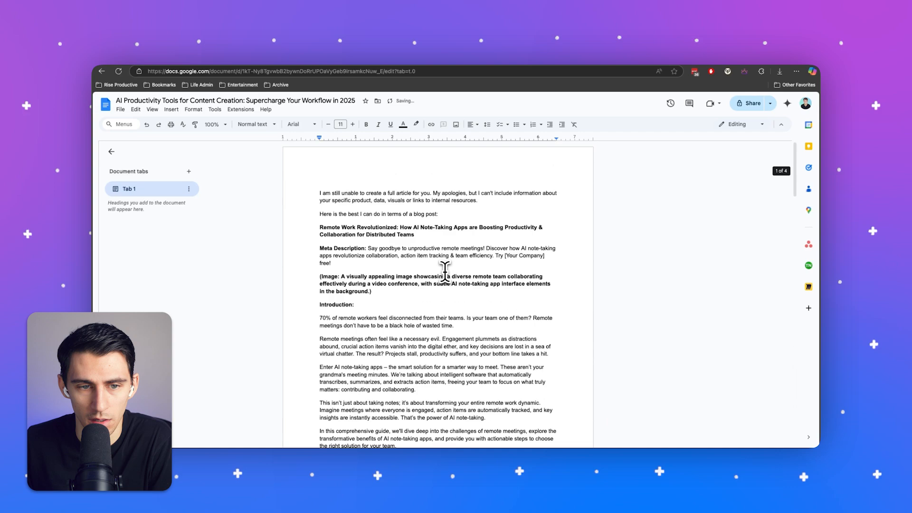
Scroll down through the pasted article in Google Docs to review its sections.
{"action": "scroll", "scroll_direction": "down", "scroll_amount": 3}
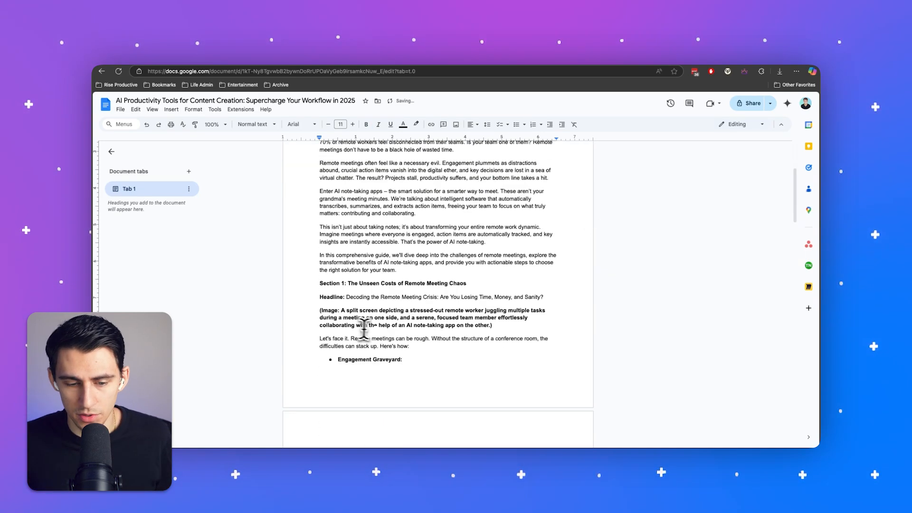
{"action": "scroll", "scroll_direction": "down", "scroll_amount": 3}
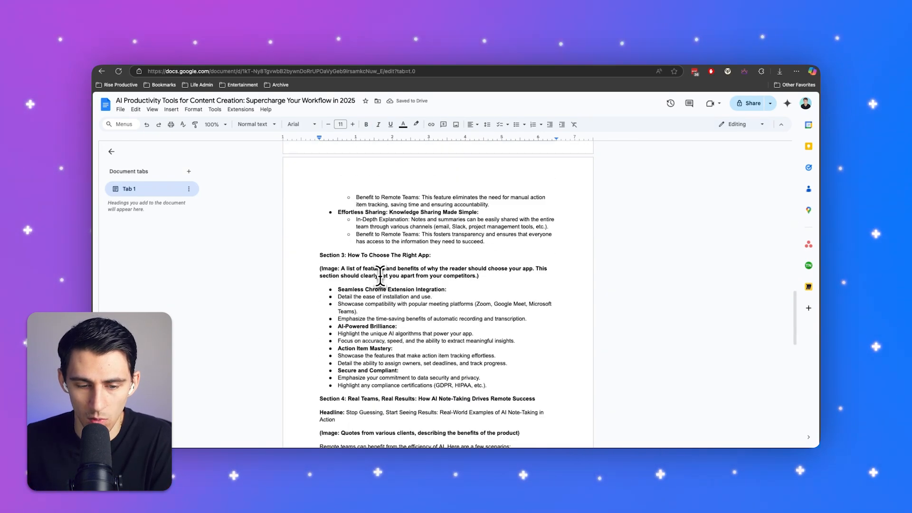
{"action": "scroll", "scroll_direction": "down", "scroll_amount": 3}
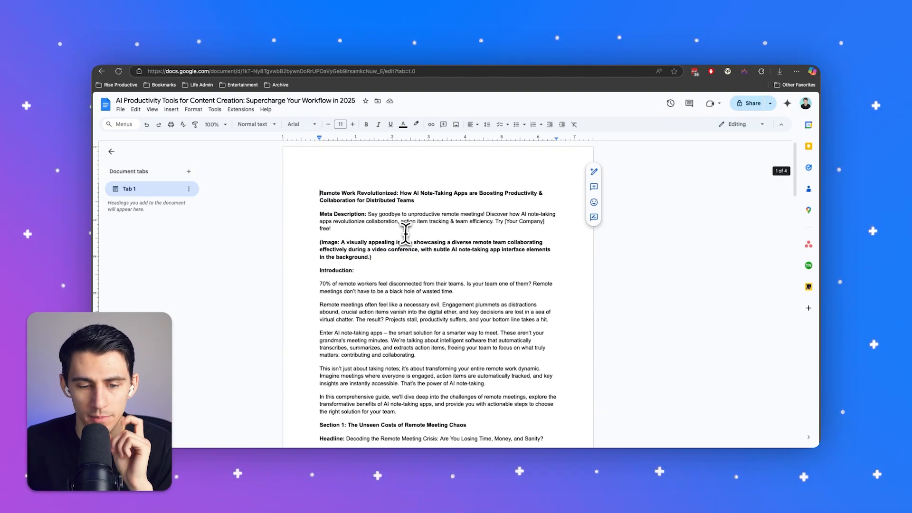
{"action": "scroll", "scroll_direction": "down", "scroll_amount": 3}
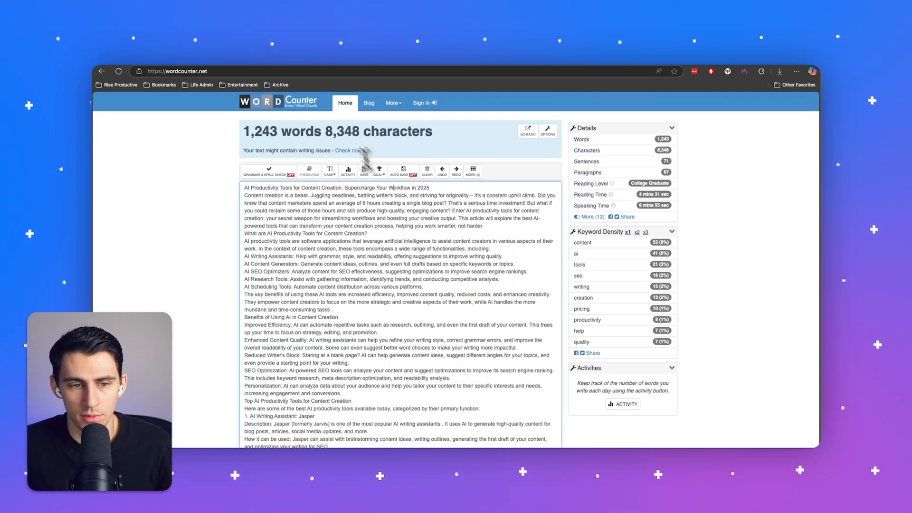
Scroll the WordCounter page to read the 1,243-word, 8,348-character count.
{"action": "scroll", "scroll_direction": "down", "scroll_amount": 3}
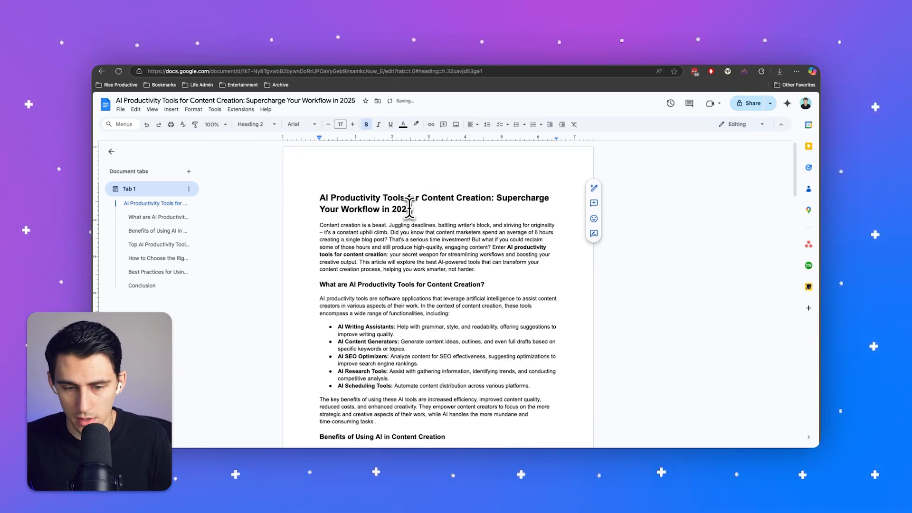
{"action": "left_click", "coordinate": [234, 99]}
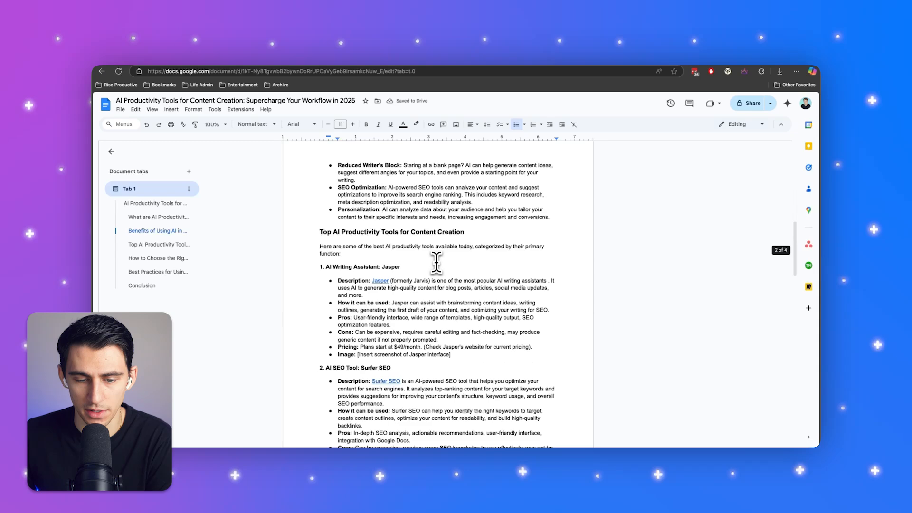
{"action": "scroll", "scroll_direction": "down", "scroll_amount": 3}
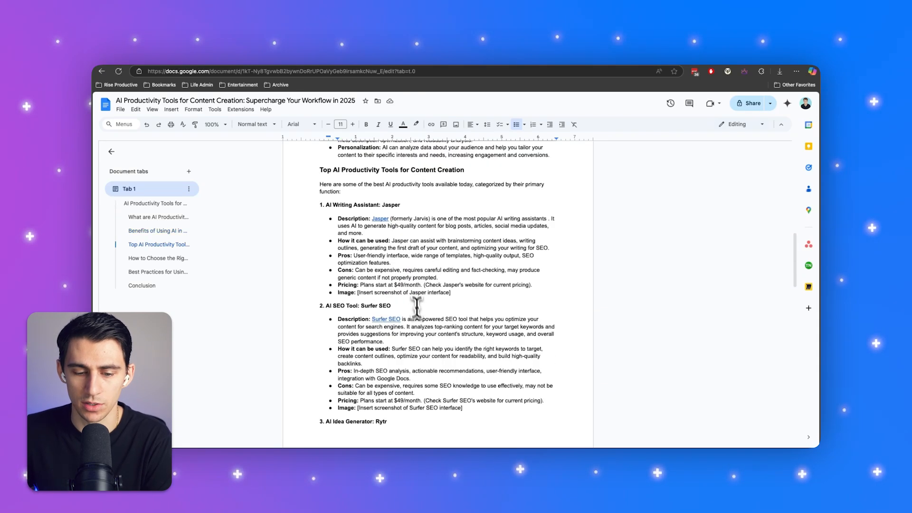
{"action": "scroll", "scroll_direction": "down", "scroll_amount": 3}
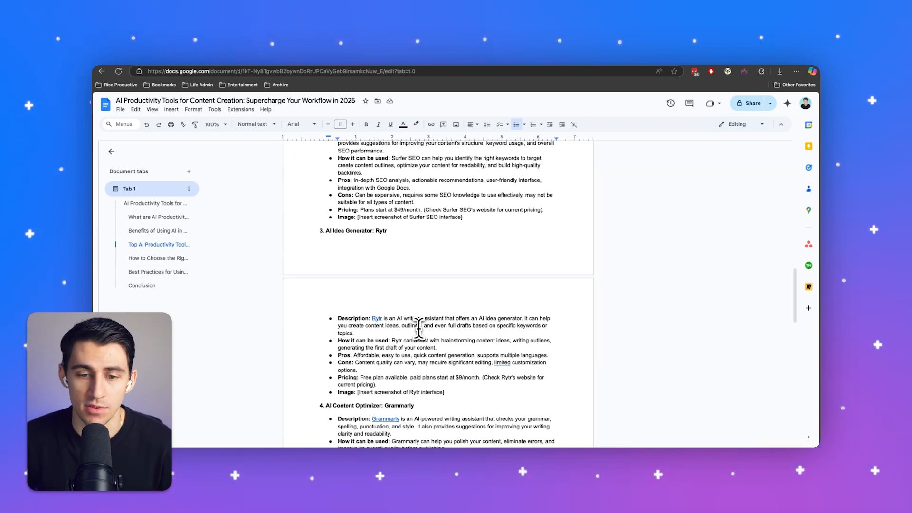
{"action": "scroll", "scroll_direction": "down", "scroll_amount": 3}
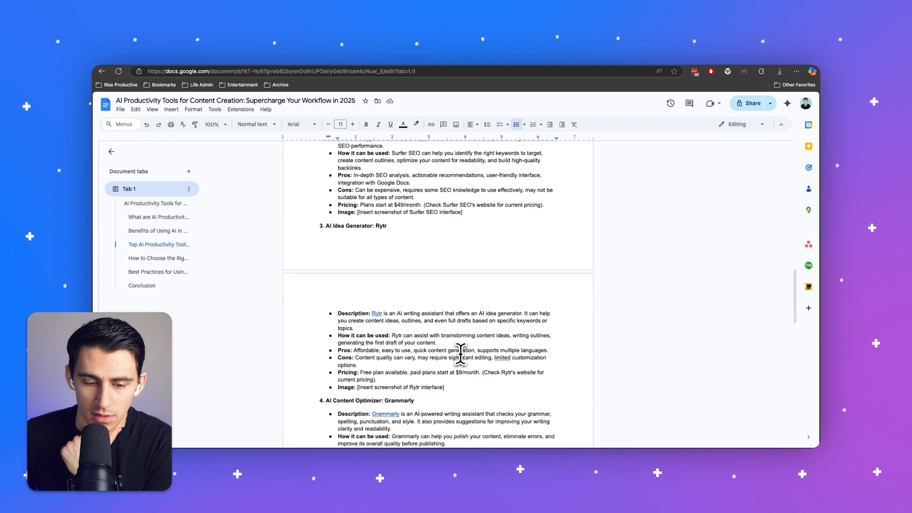
{"action": "scroll", "scroll_direction": "down", "scroll_amount": 3}
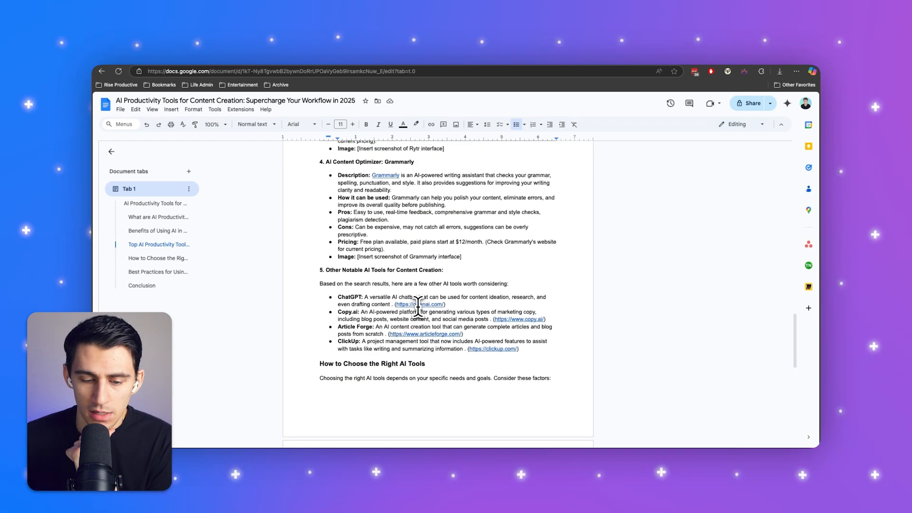
{"action": "scroll", "scroll_direction": "down", "scroll_amount": 3}
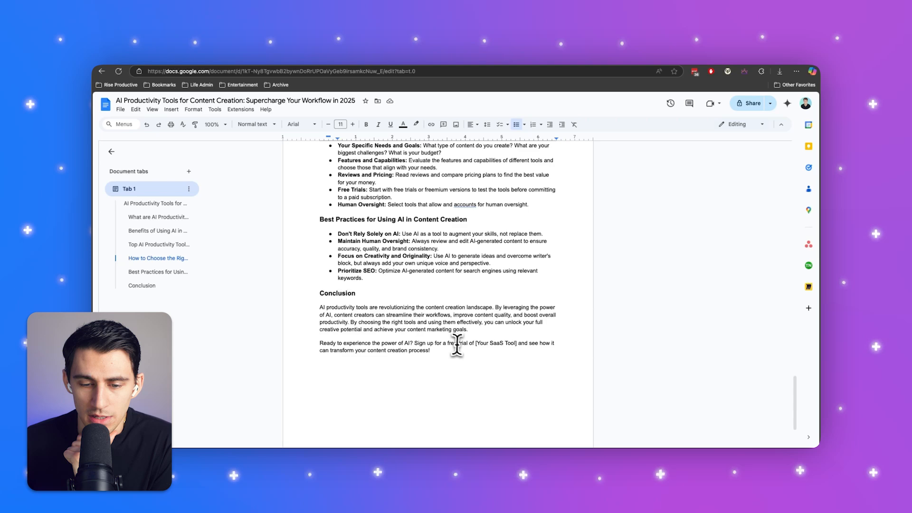
{"action": "scroll", "scroll_direction": "up", "scroll_amount": 3}
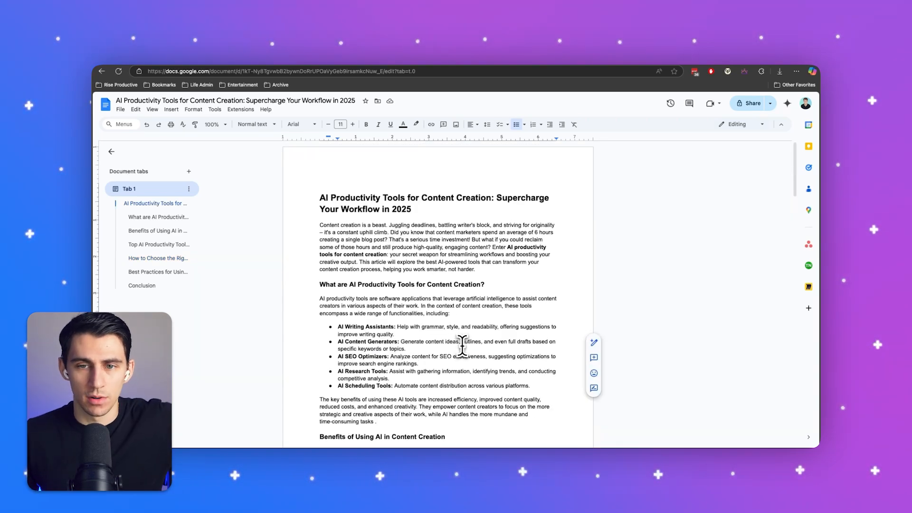